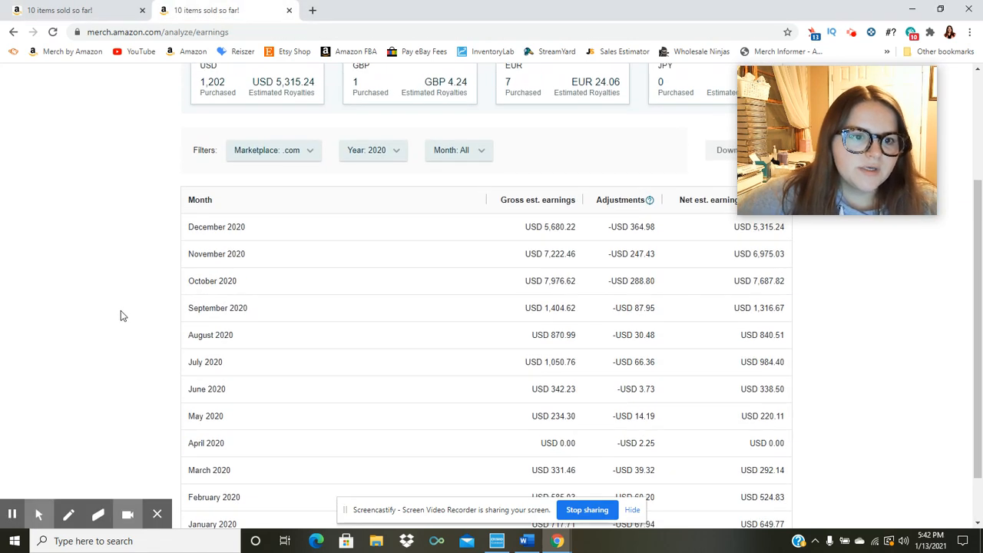
pyautogui.scroll(-3)
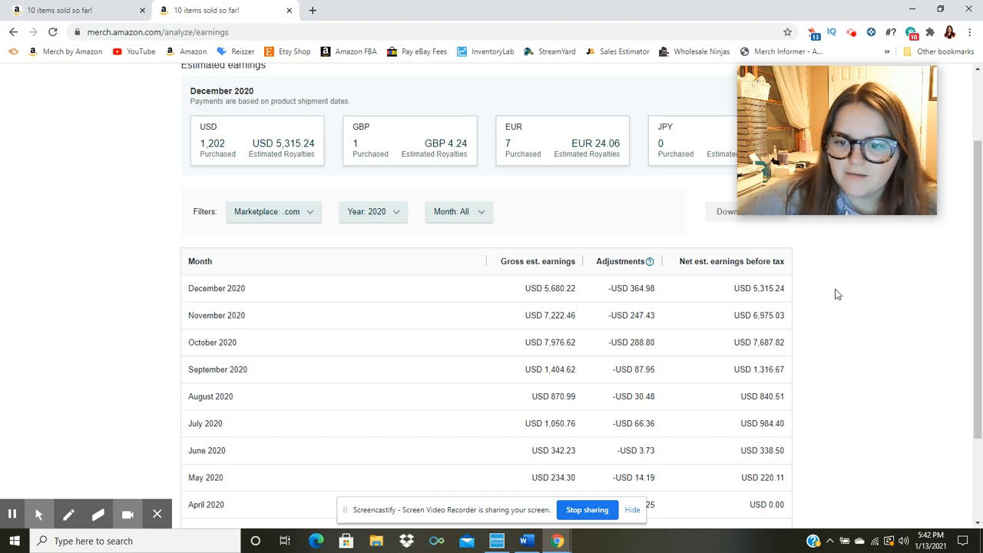
pyautogui.moveTo(734, 298)
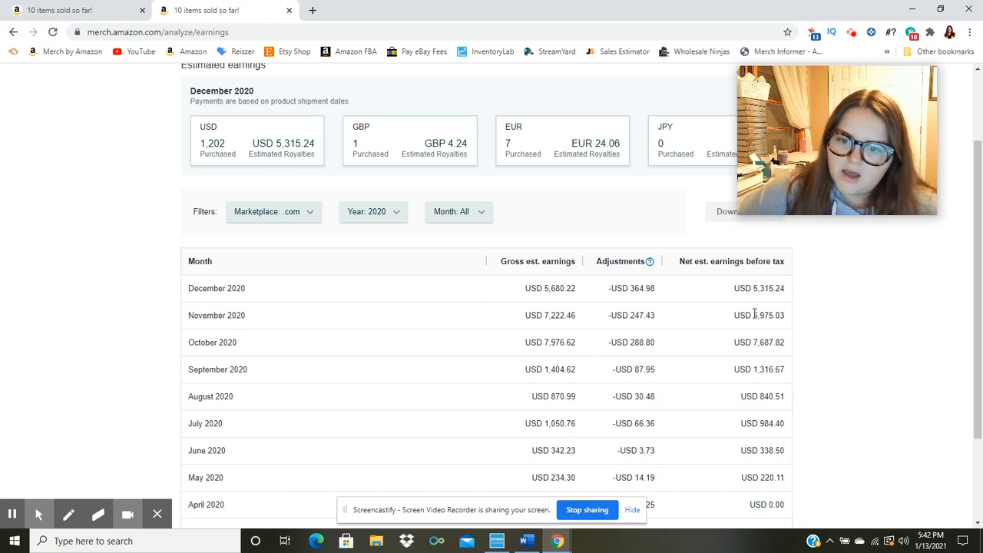
pyautogui.moveTo(352, 350)
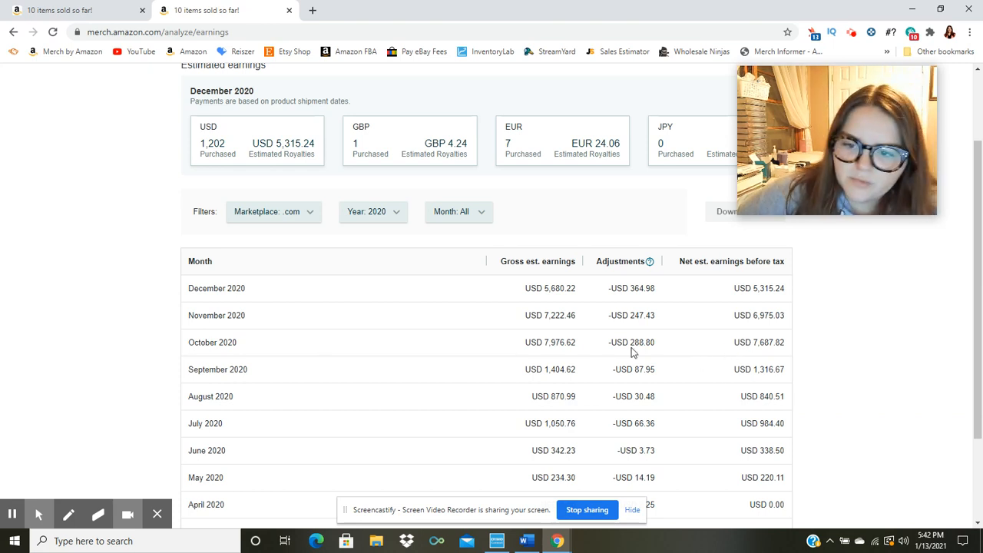
pyautogui.moveTo(507, 329)
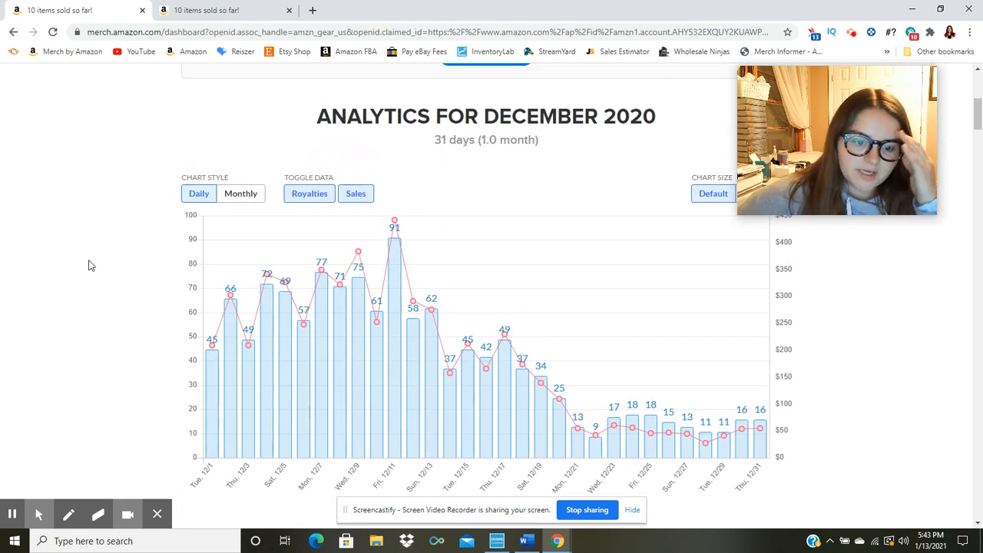
pyautogui.moveTo(463, 396)
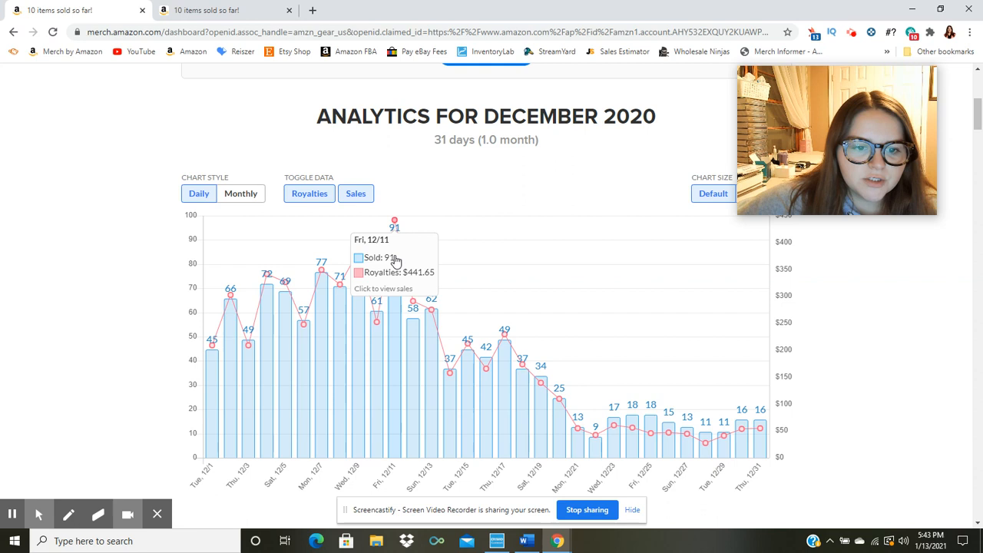
pyautogui.moveTo(453, 318)
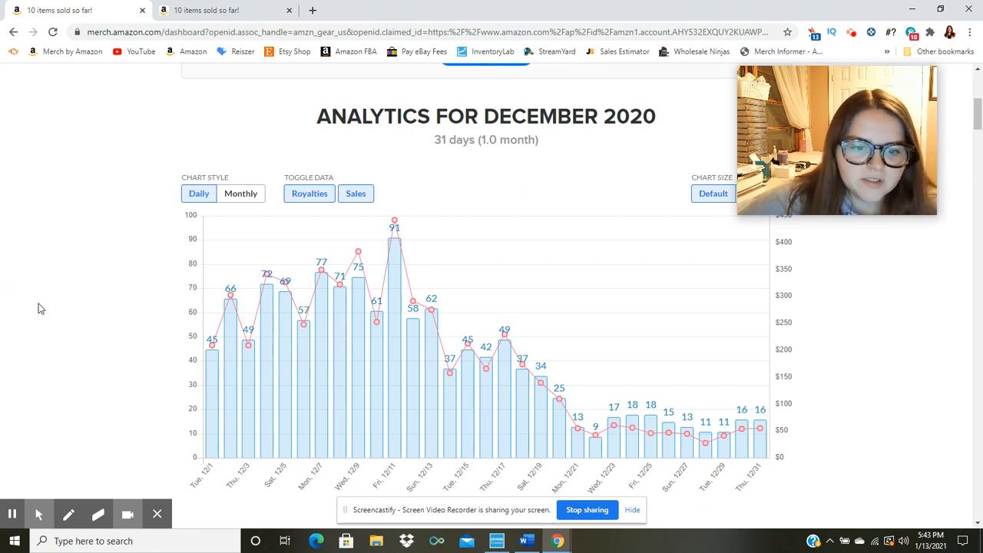
pyautogui.scroll(-3)
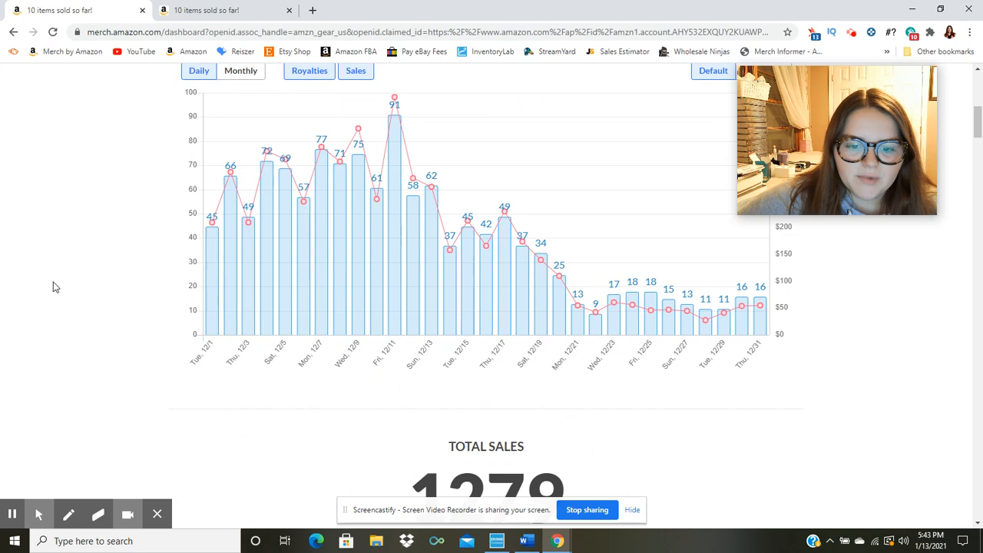
pyautogui.scroll(-3)
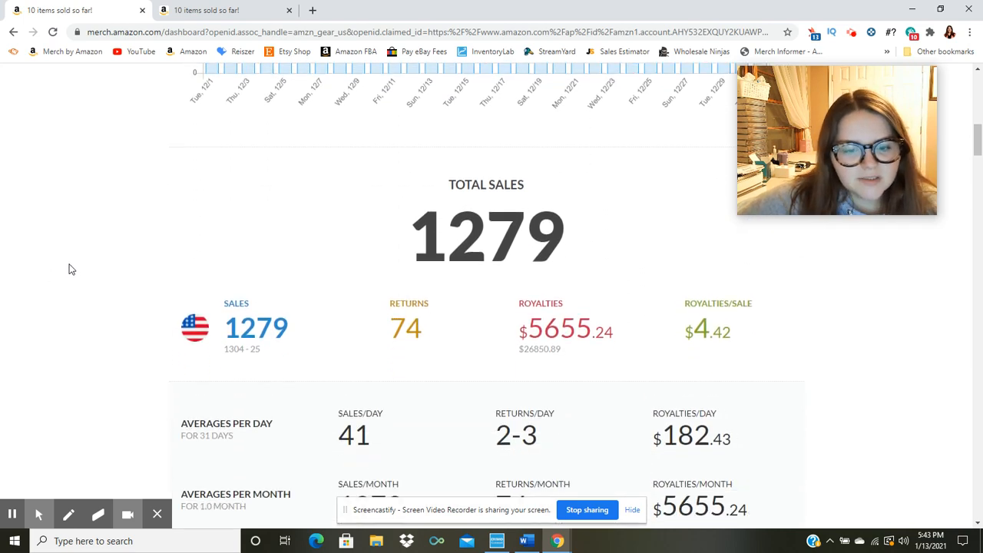
pyautogui.scroll(-3)
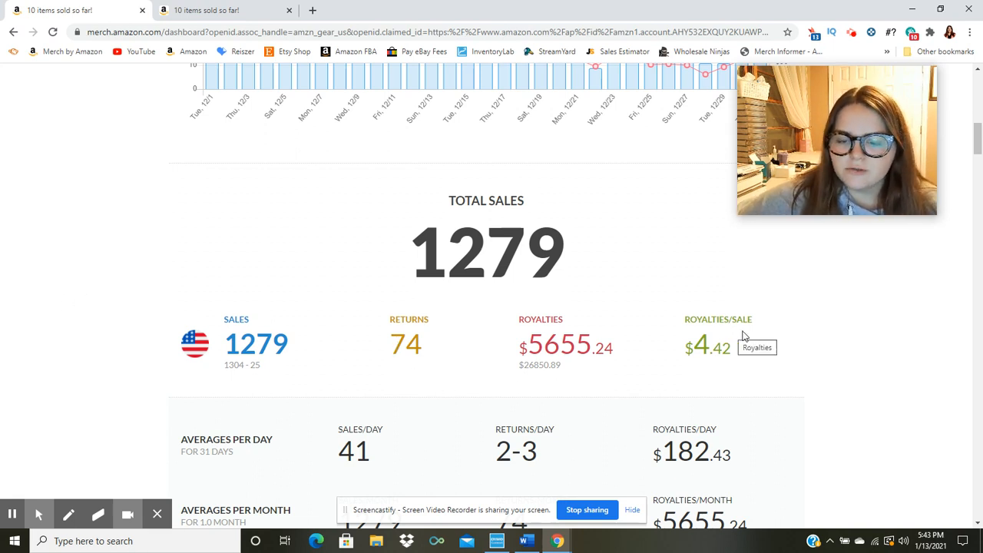
pyautogui.moveTo(780, 353)
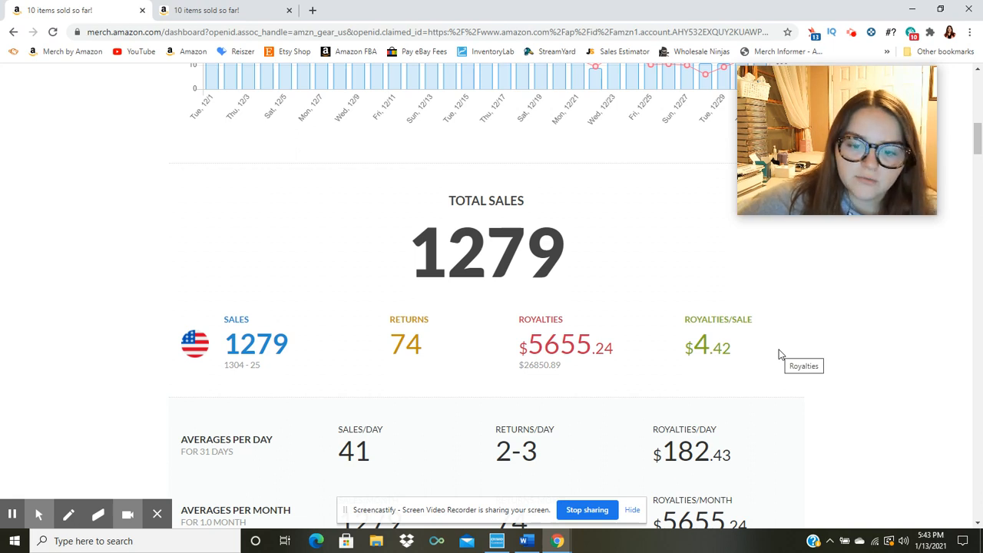
pyautogui.scroll(-3)
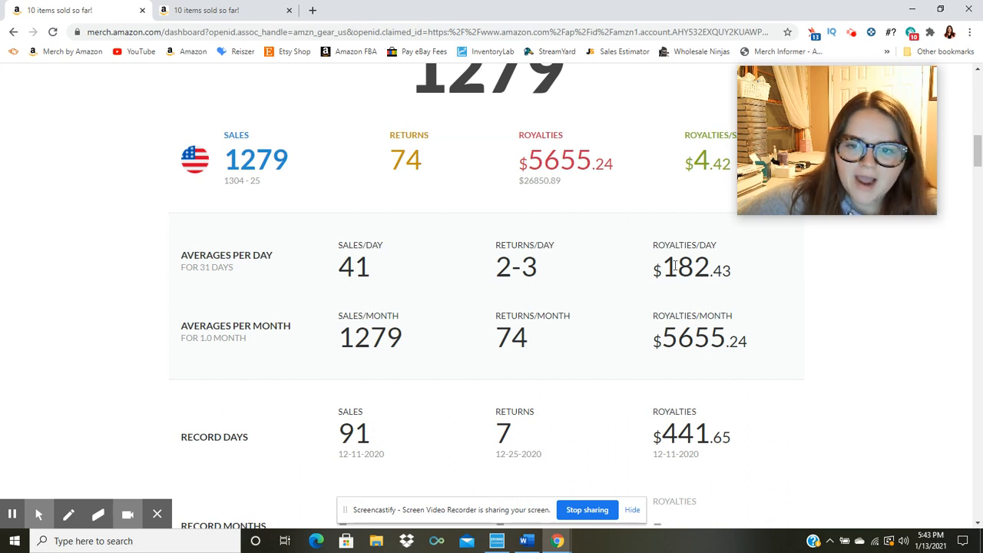
pyautogui.moveTo(628, 278)
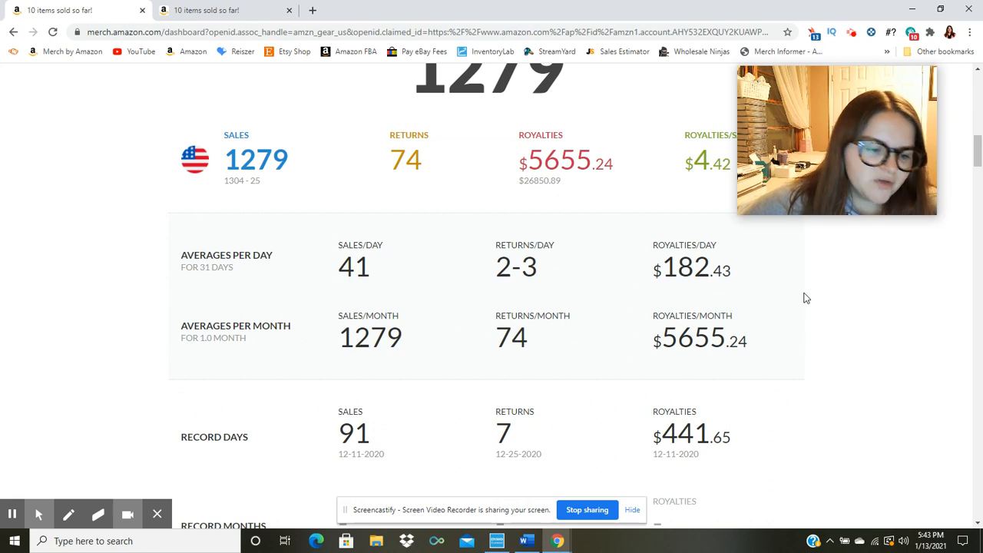
pyautogui.moveTo(810, 297)
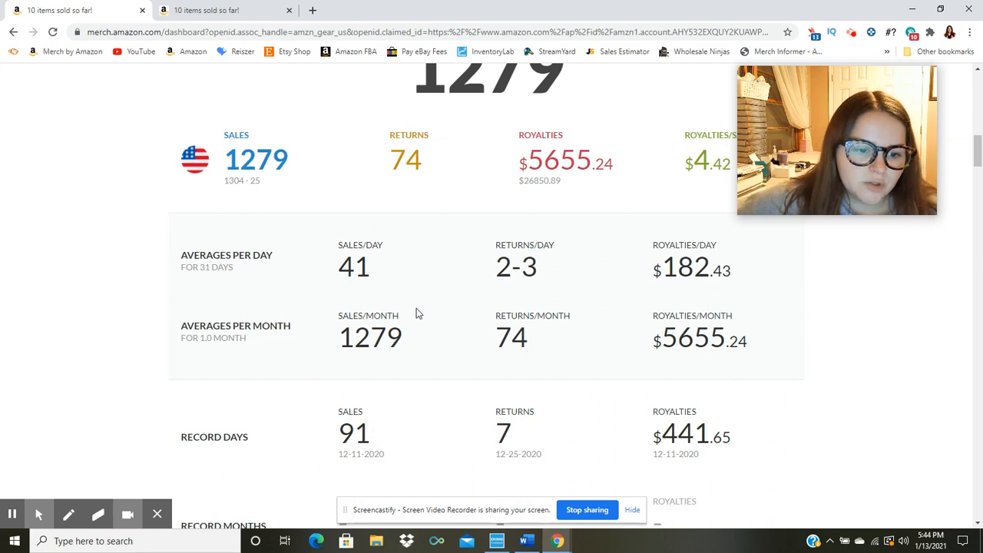
pyautogui.scroll(-3)
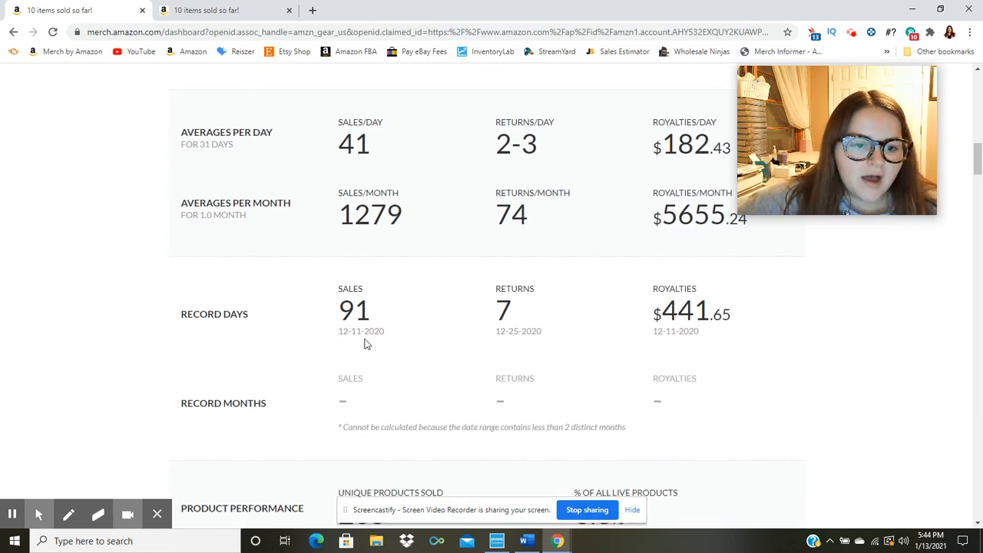
pyautogui.moveTo(694, 350)
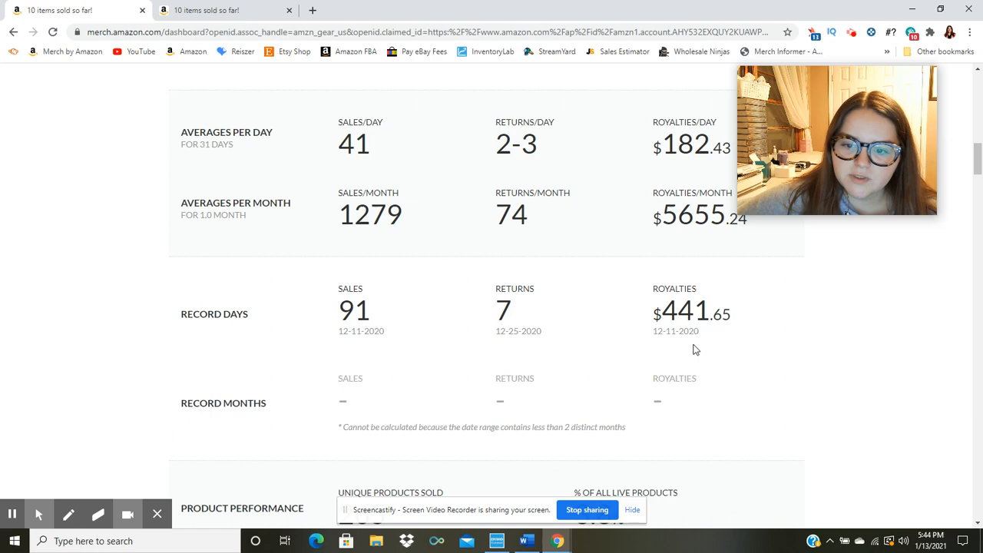
pyautogui.scroll(-3)
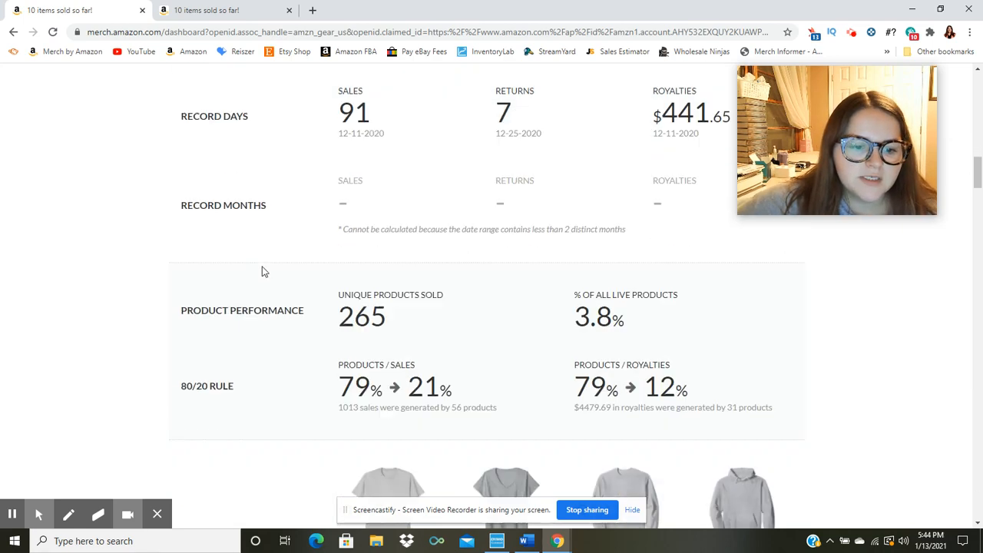
pyautogui.scroll(-3)
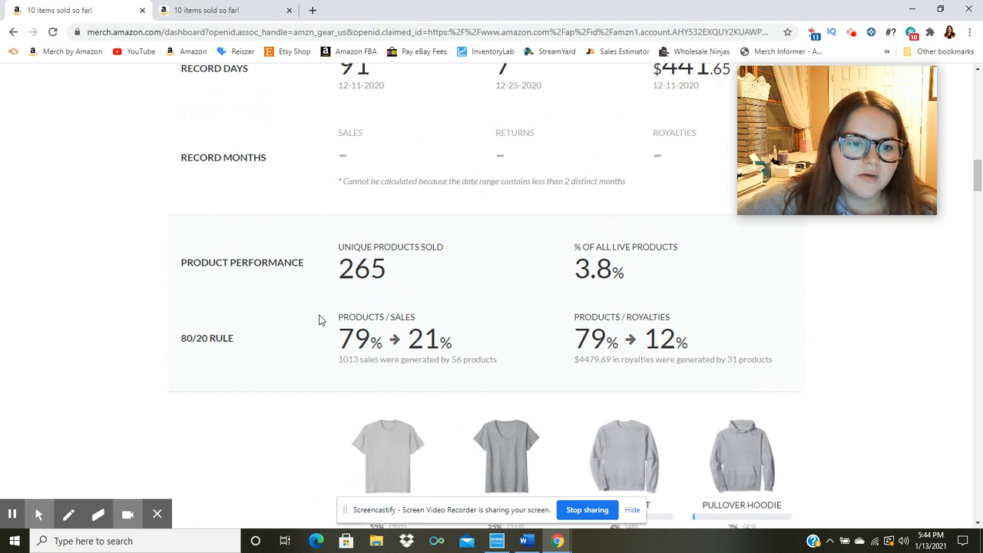
pyautogui.moveTo(333, 281)
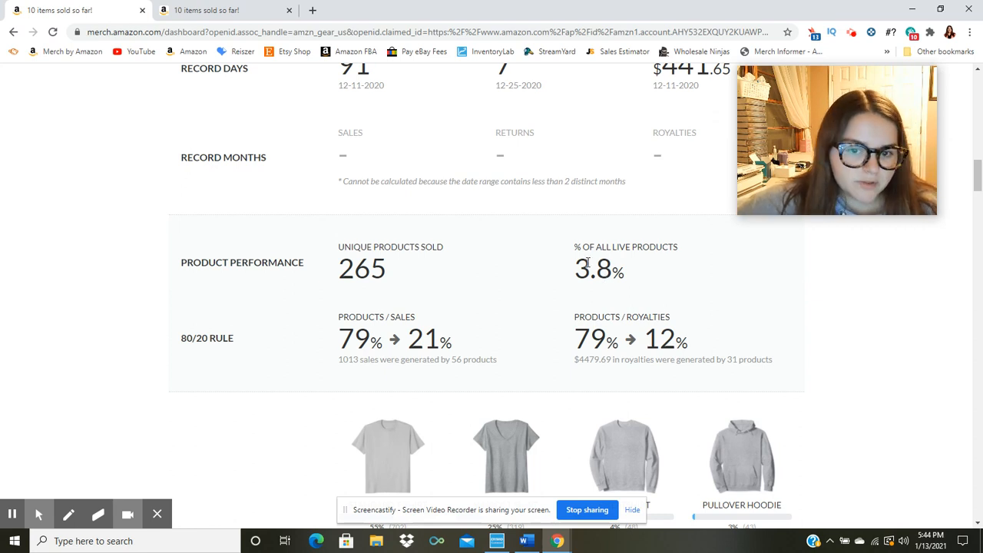
pyautogui.moveTo(276, 304)
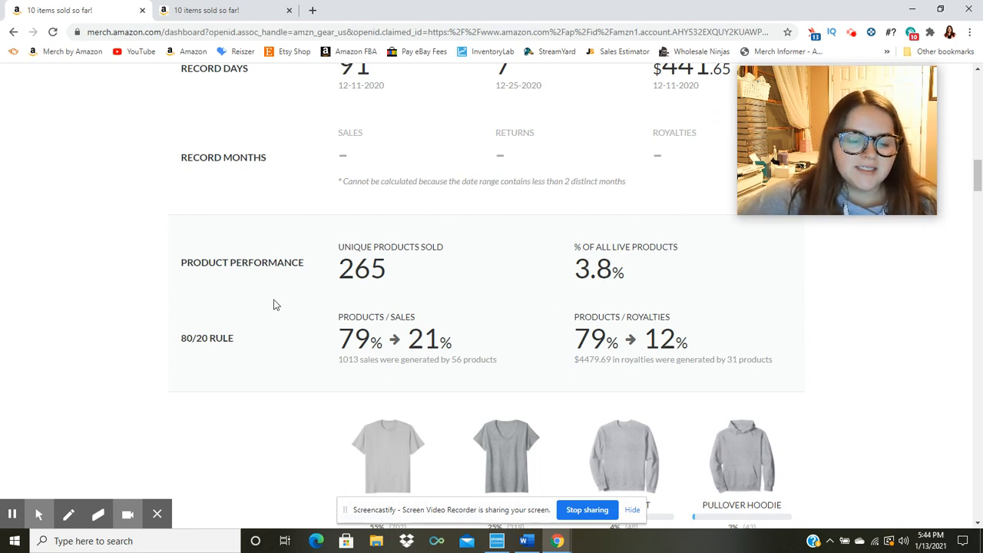
pyautogui.moveTo(226, 310)
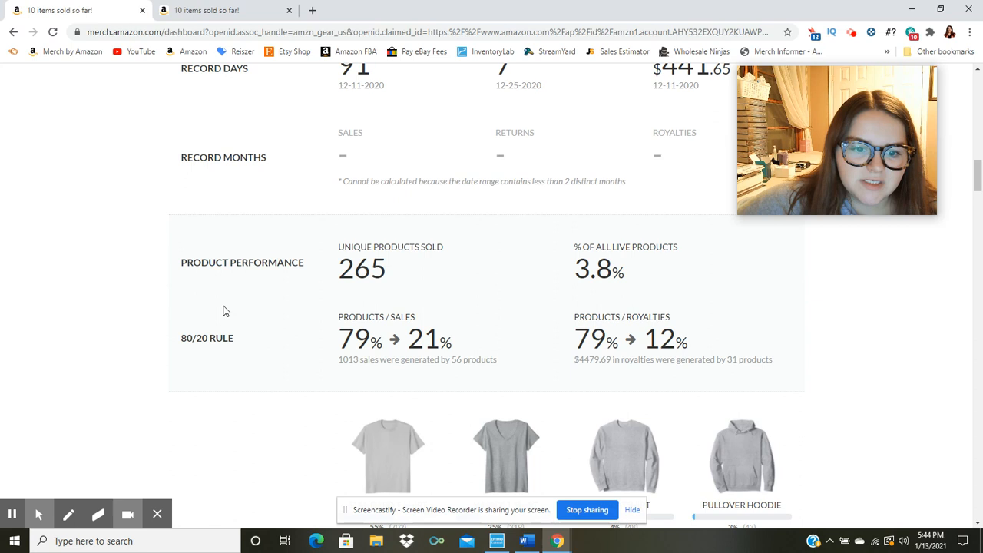
pyautogui.moveTo(219, 236)
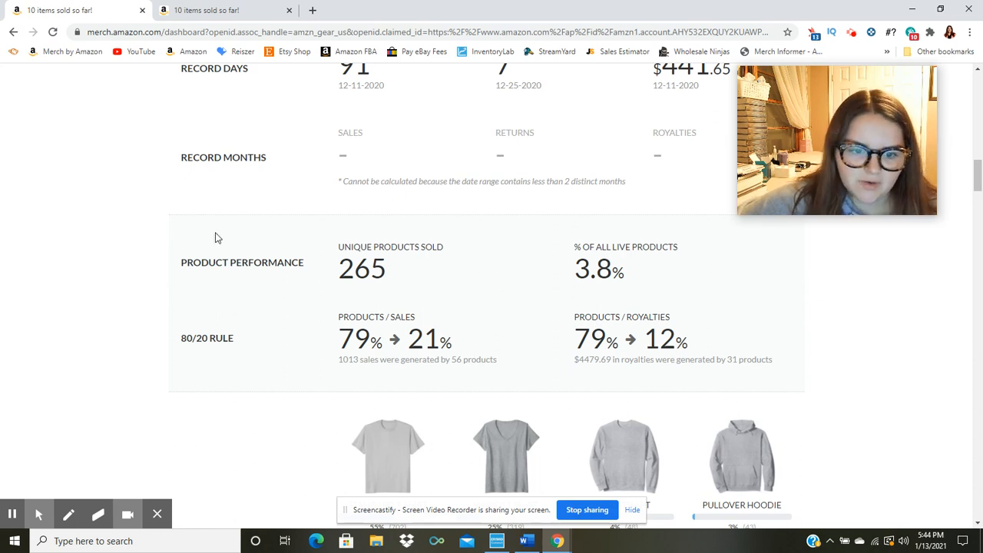
pyautogui.moveTo(276, 292)
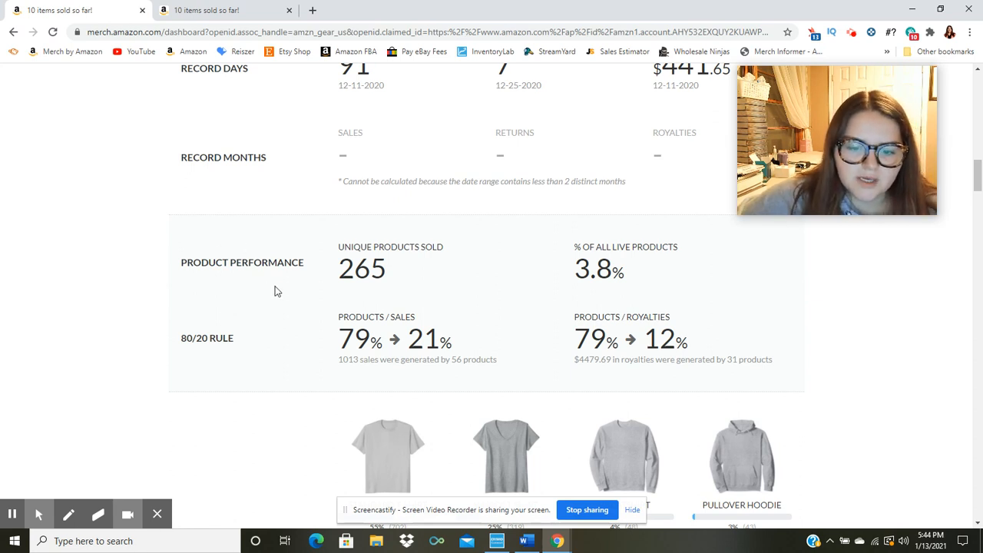
pyautogui.moveTo(290, 253)
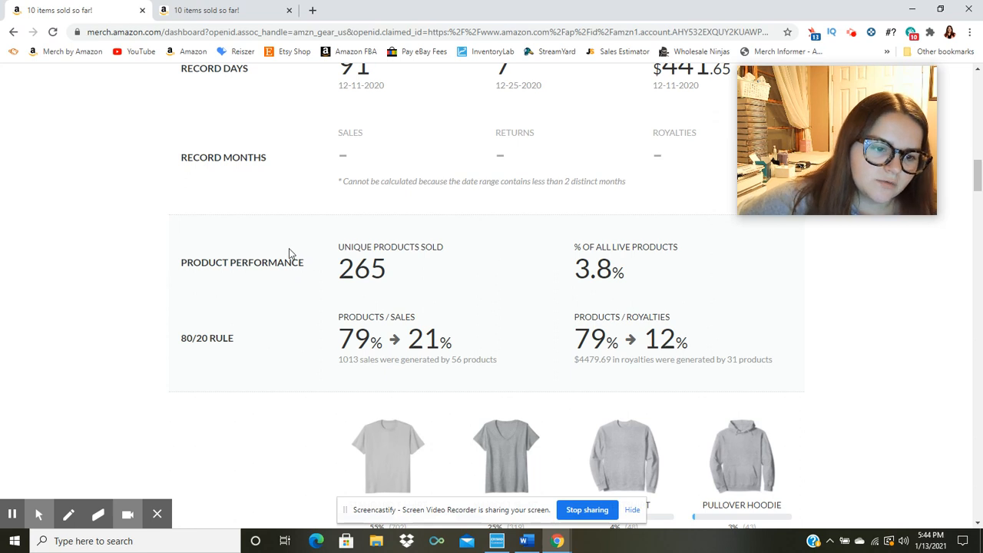
pyautogui.scroll(-3)
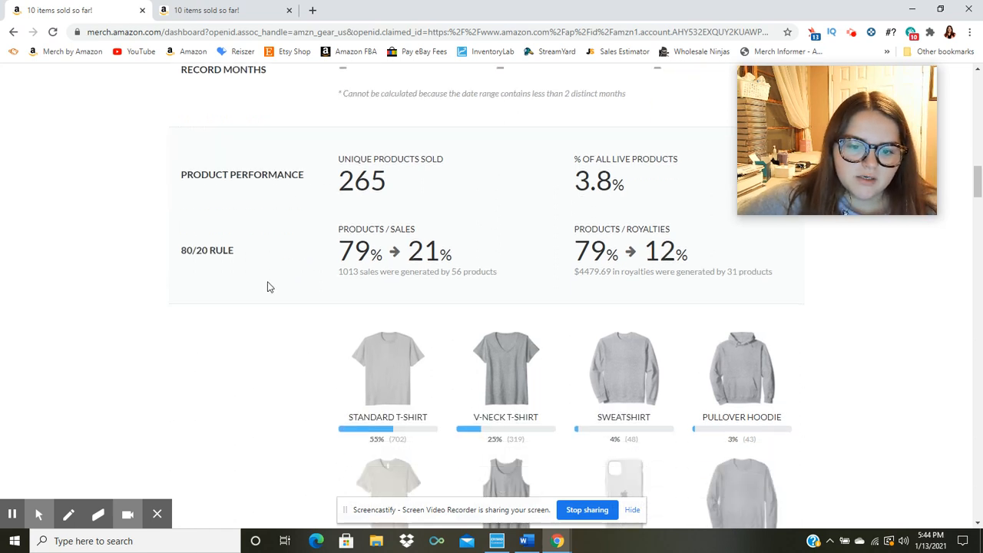
pyautogui.scroll(-3)
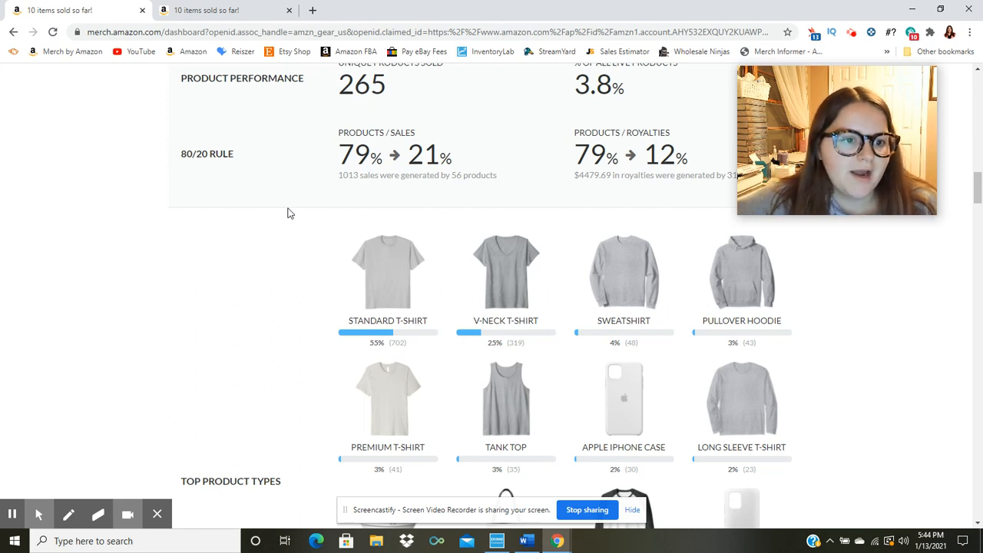
pyautogui.moveTo(8, 172)
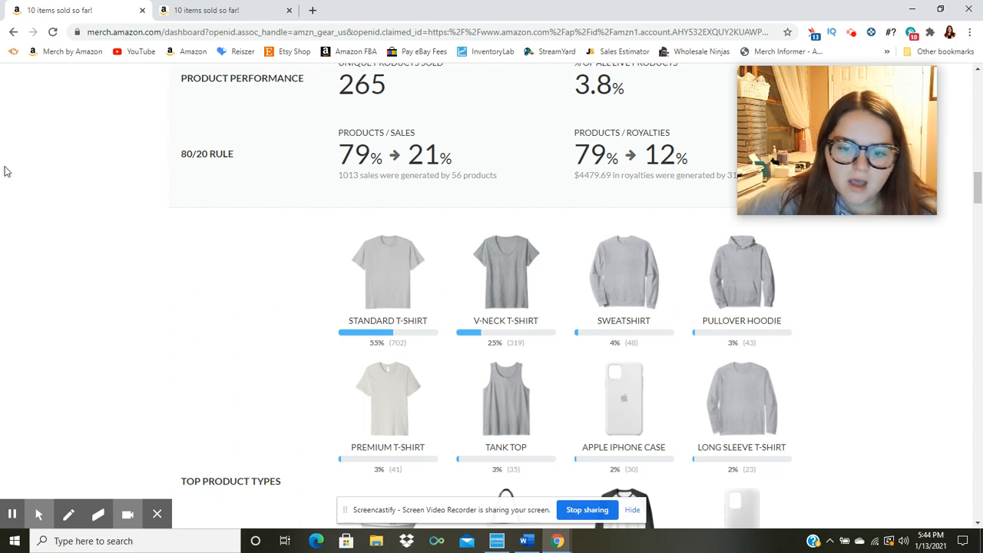
pyautogui.moveTo(408, 478)
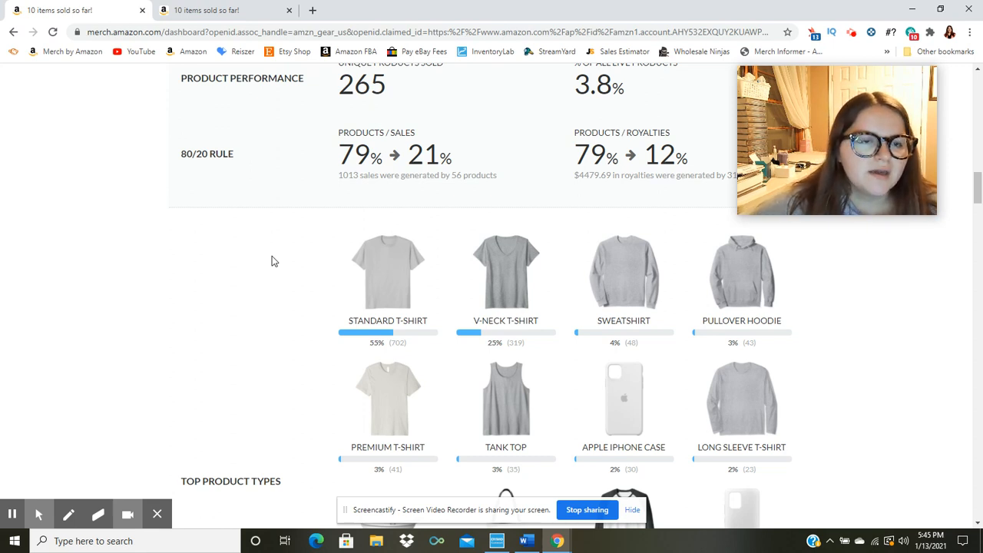
pyautogui.moveTo(289, 249)
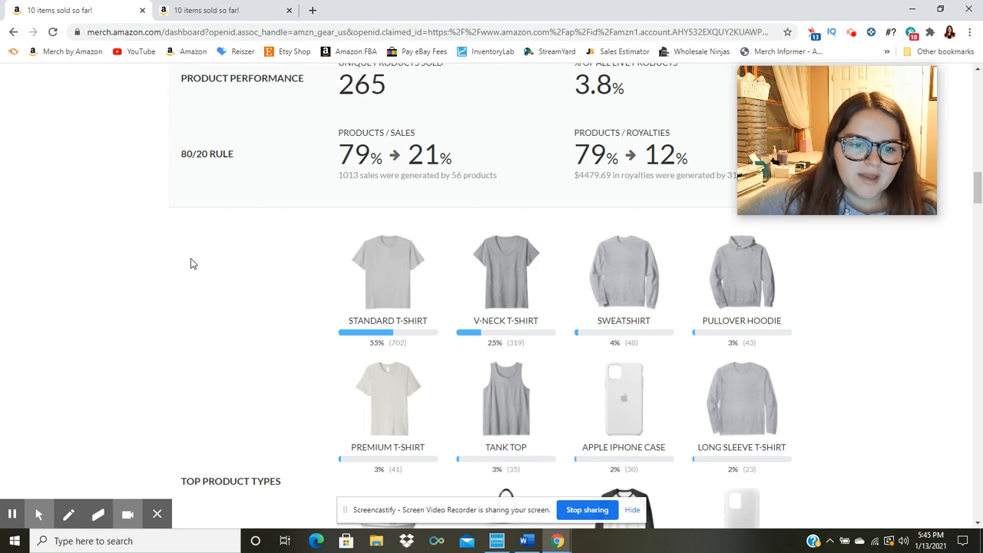
pyautogui.scroll(-3)
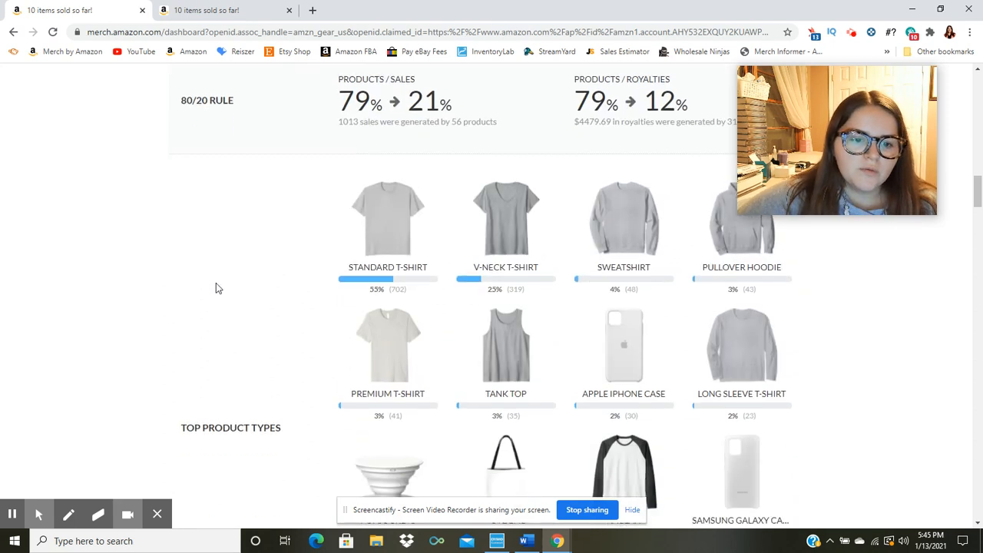
pyautogui.scroll(-3)
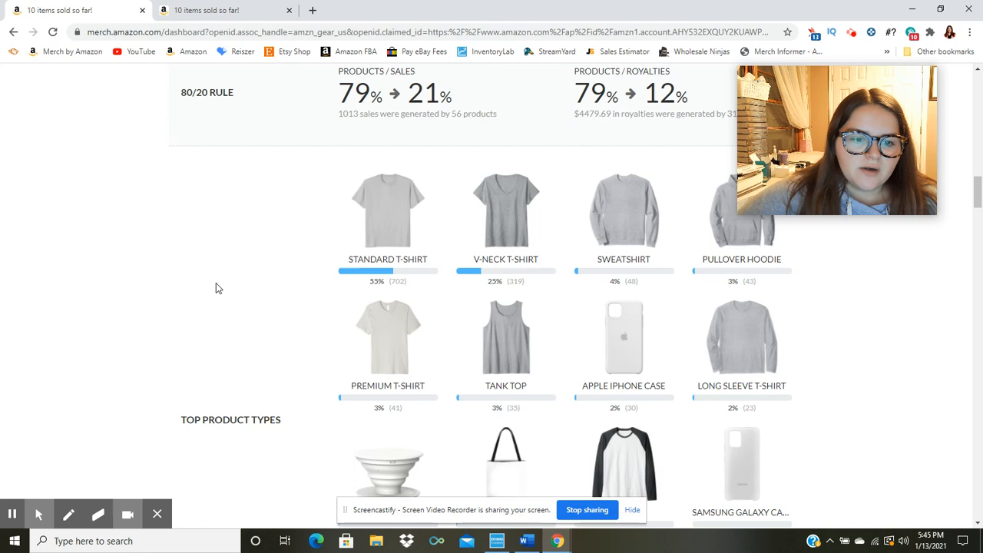
pyautogui.scroll(3)
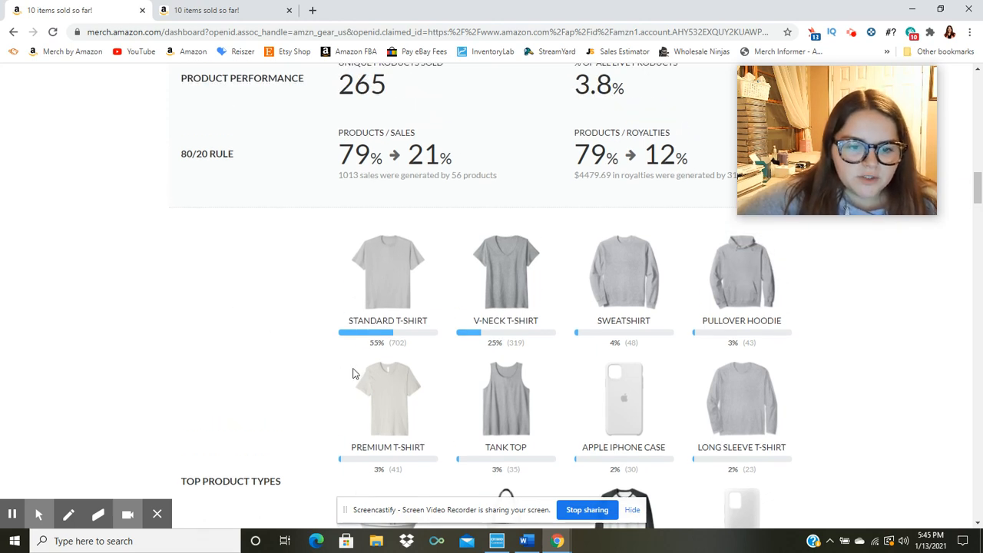
pyautogui.moveTo(595, 335)
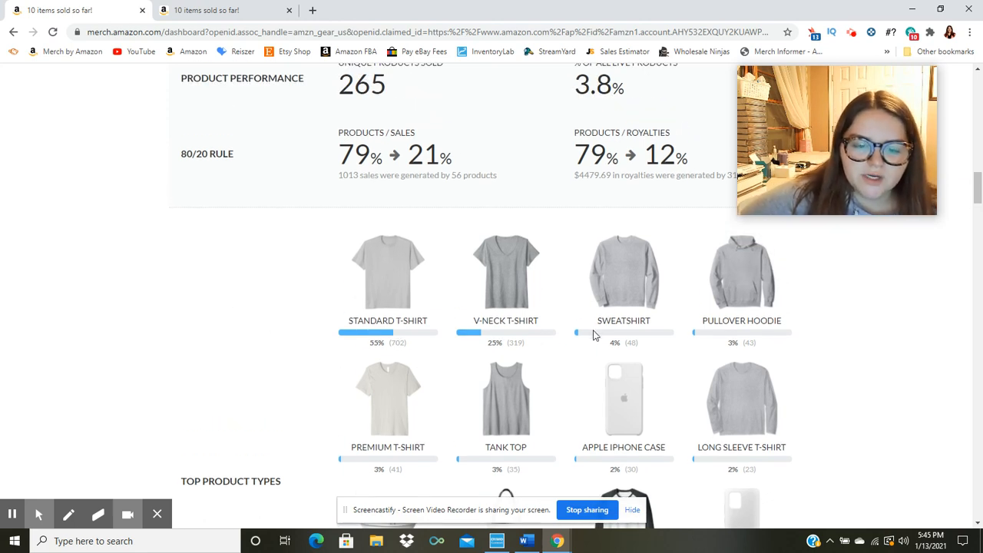
pyautogui.moveTo(657, 352)
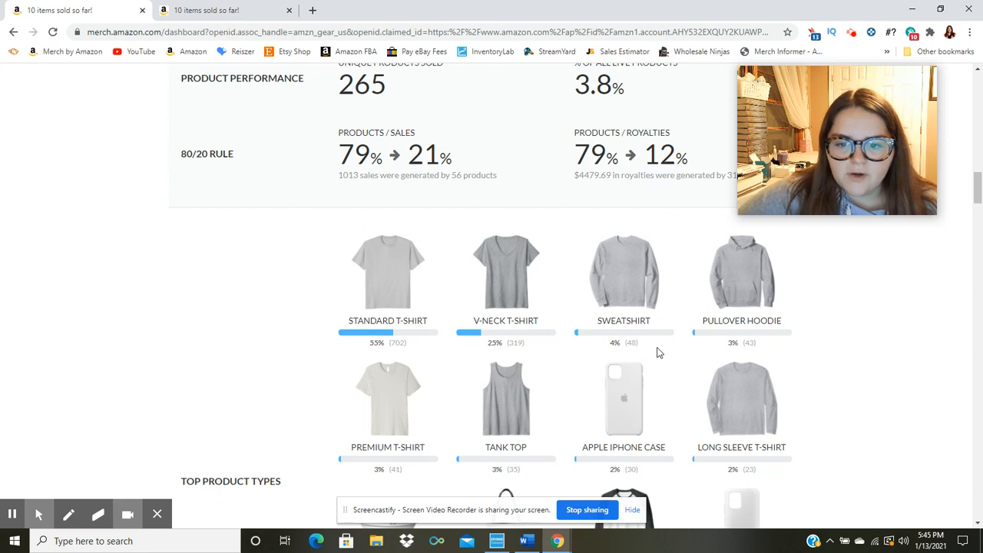
pyautogui.scroll(-3)
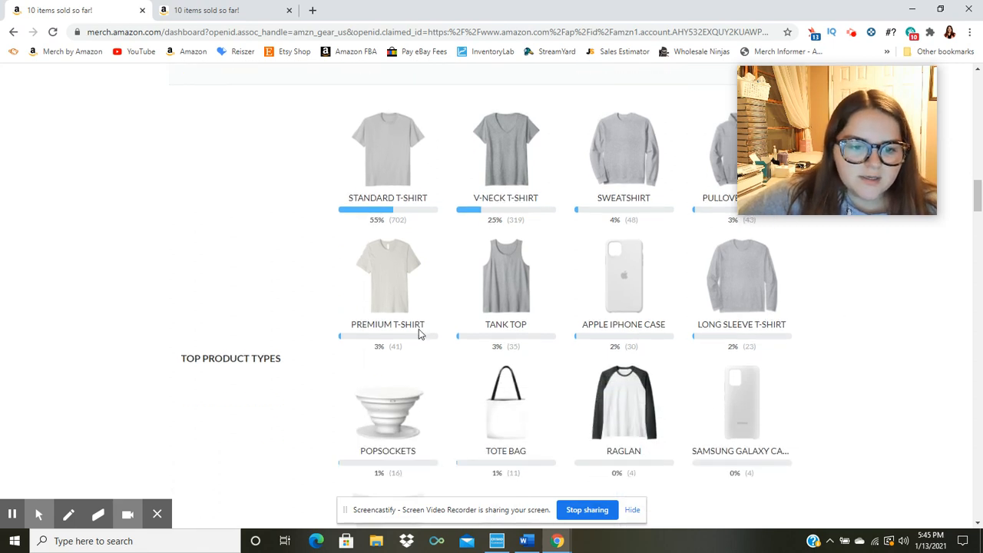
pyautogui.moveTo(453, 344)
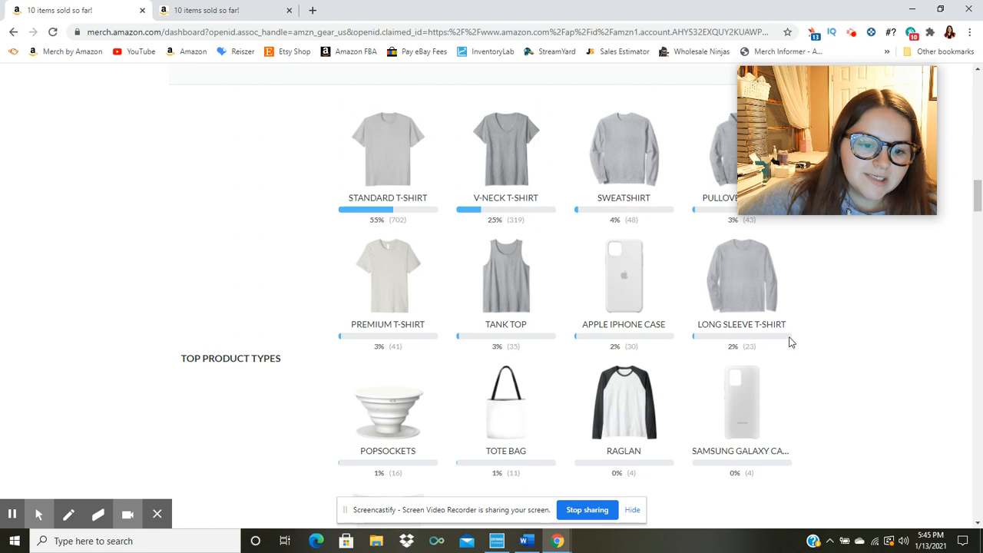
pyautogui.scroll(-3)
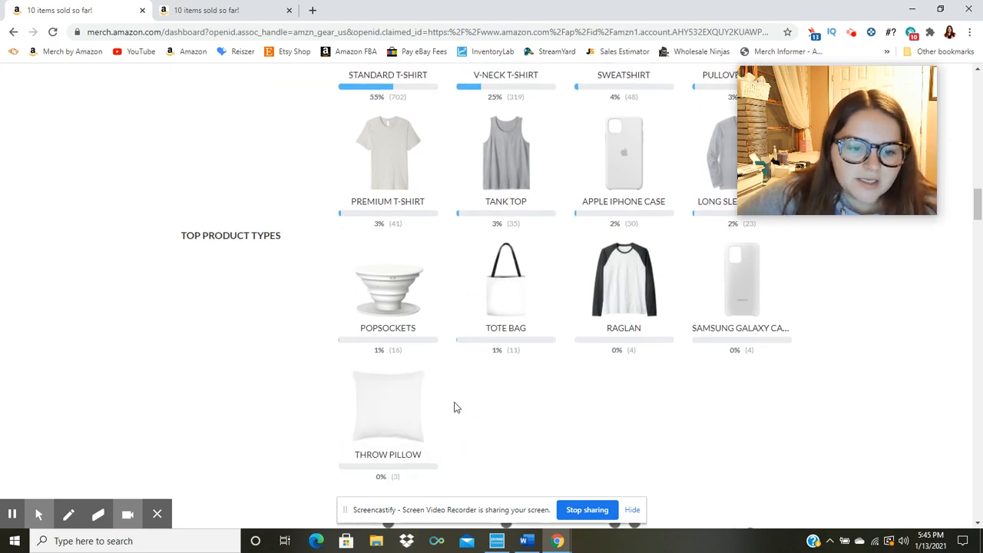
pyautogui.moveTo(499, 294)
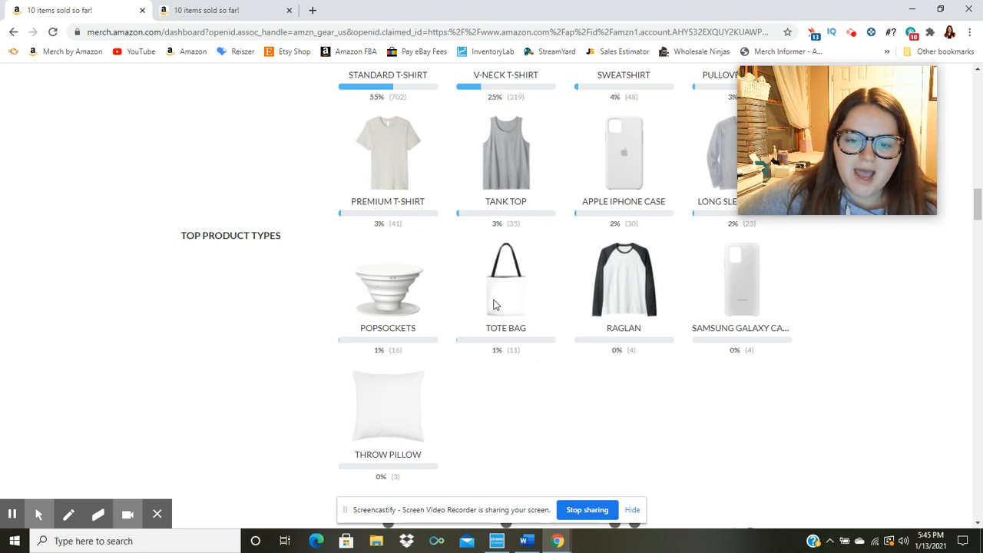
pyautogui.moveTo(556, 387)
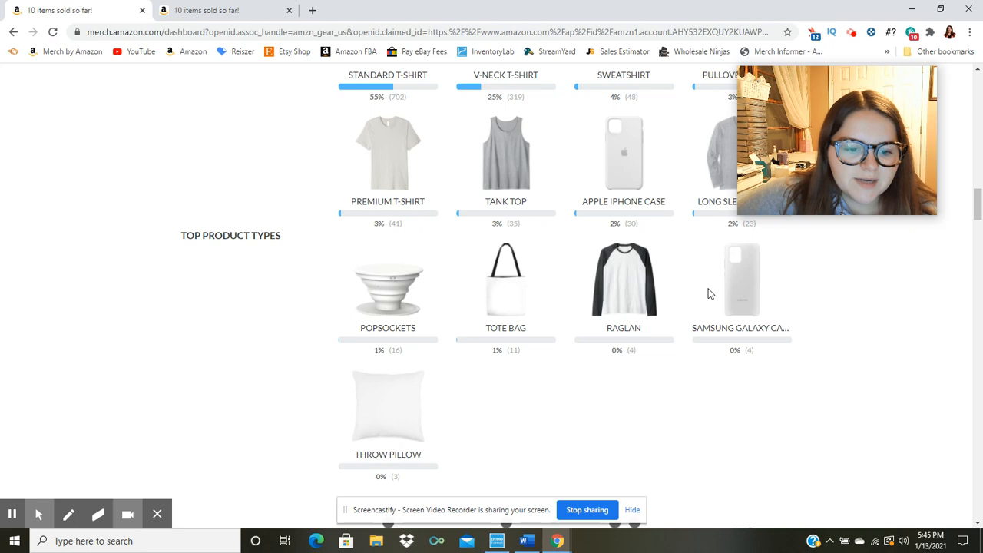
pyautogui.scroll(-3)
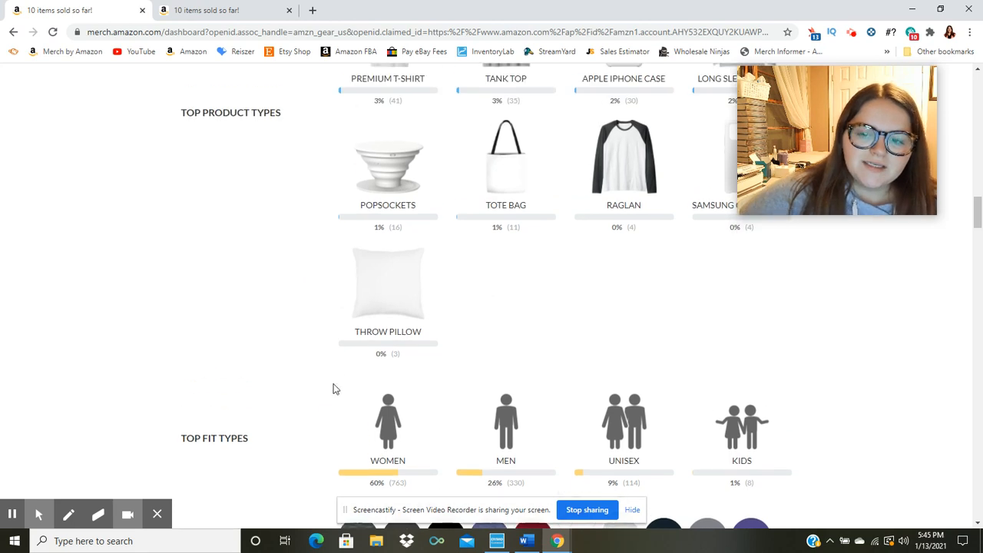
pyautogui.scroll(-3)
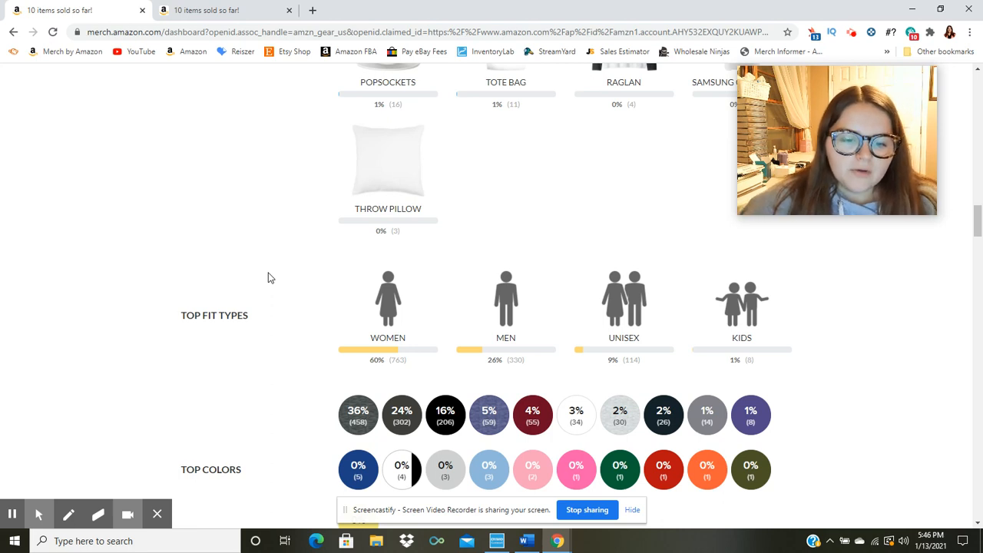
pyautogui.scroll(-3)
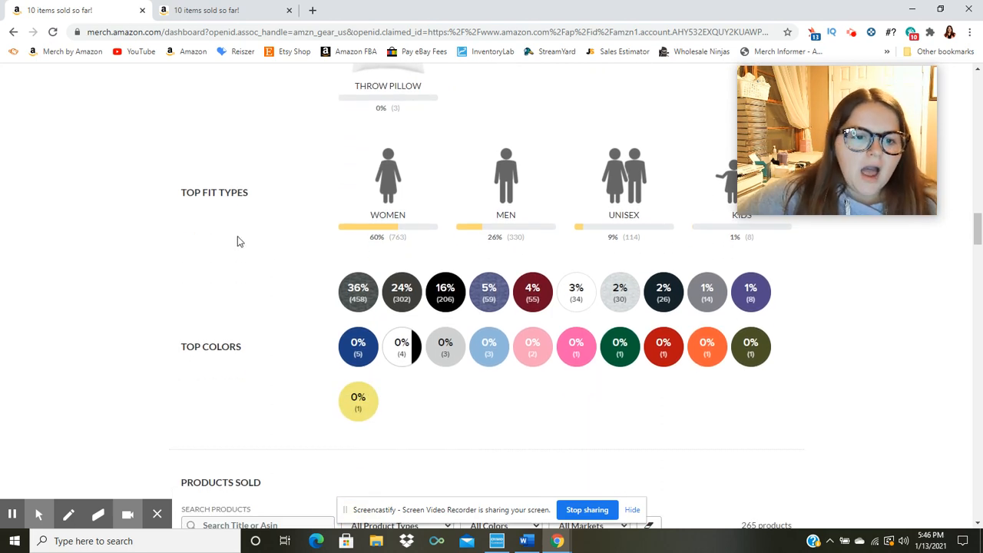
pyautogui.scroll(-3)
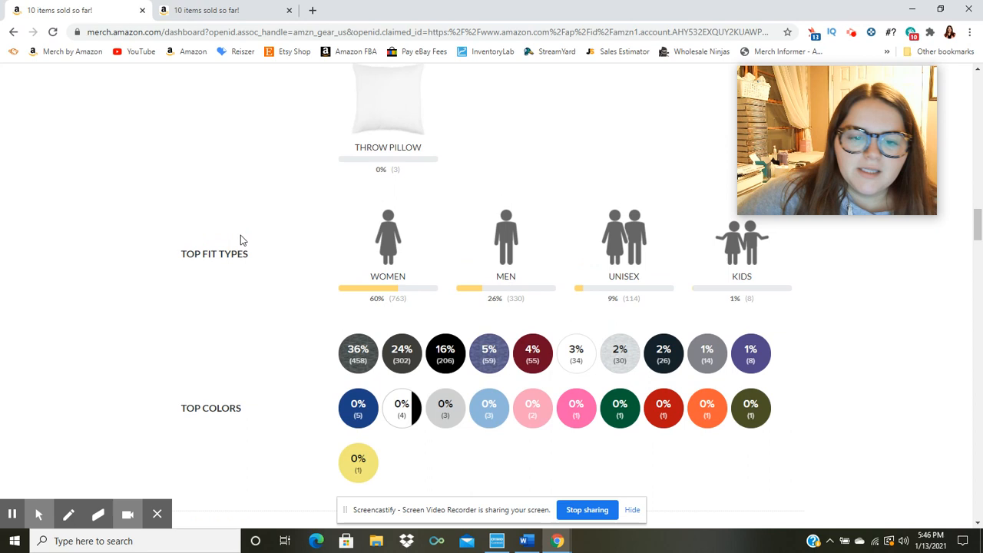
pyautogui.scroll(-3)
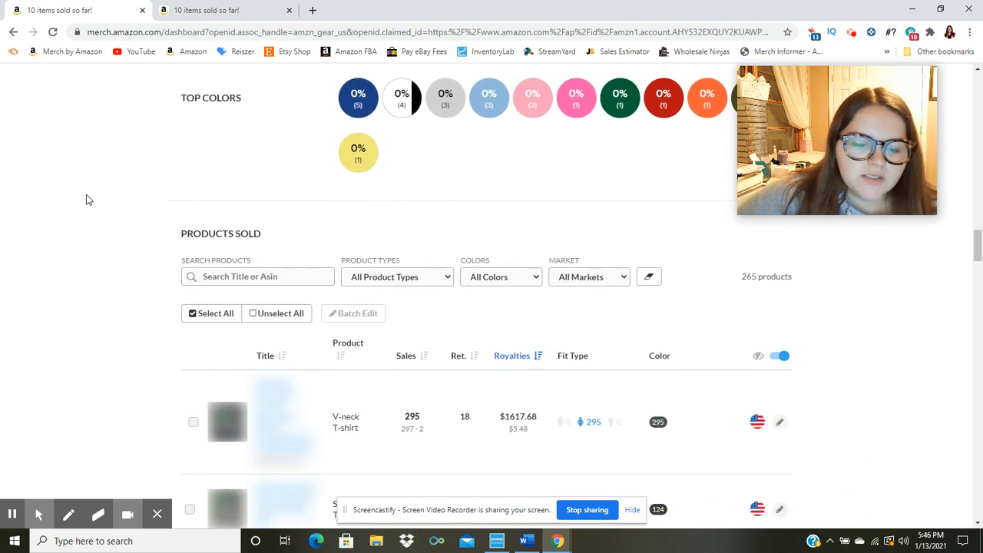
pyautogui.scroll(-3)
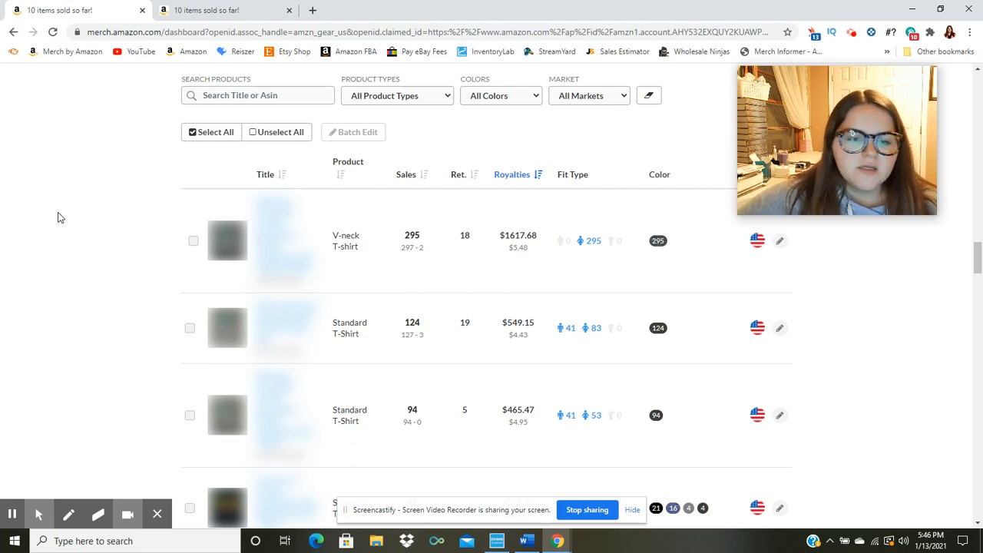
pyautogui.moveTo(550, 258)
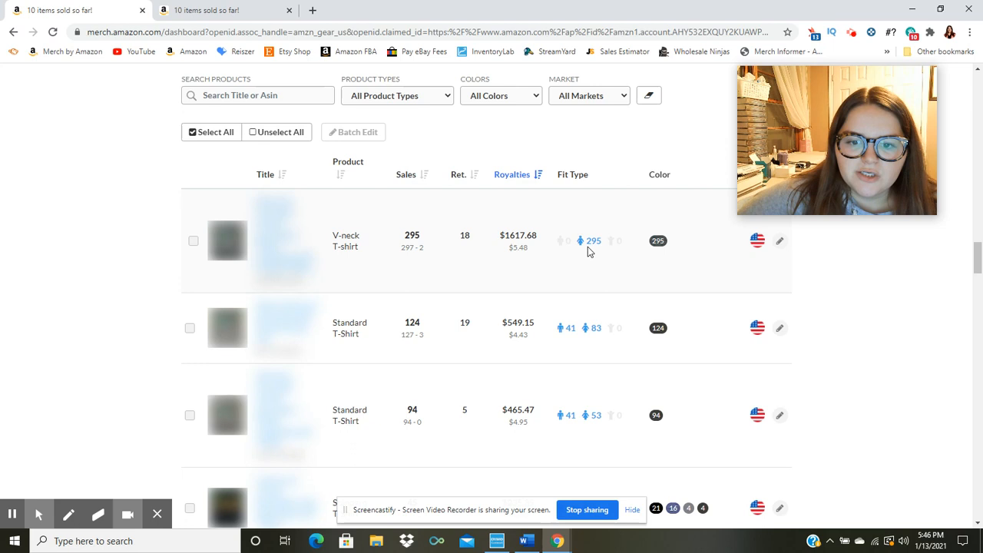
pyautogui.moveTo(648, 294)
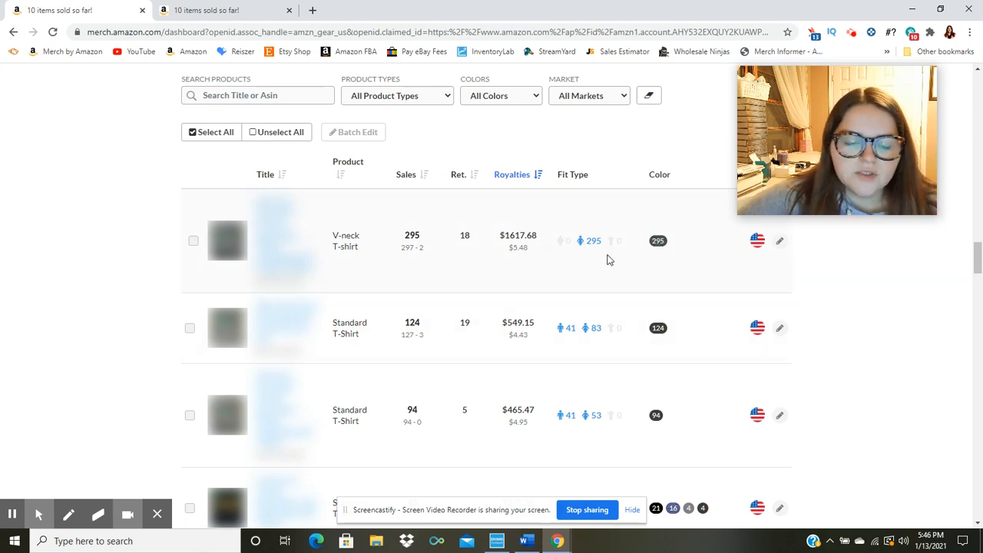
pyautogui.scroll(-3)
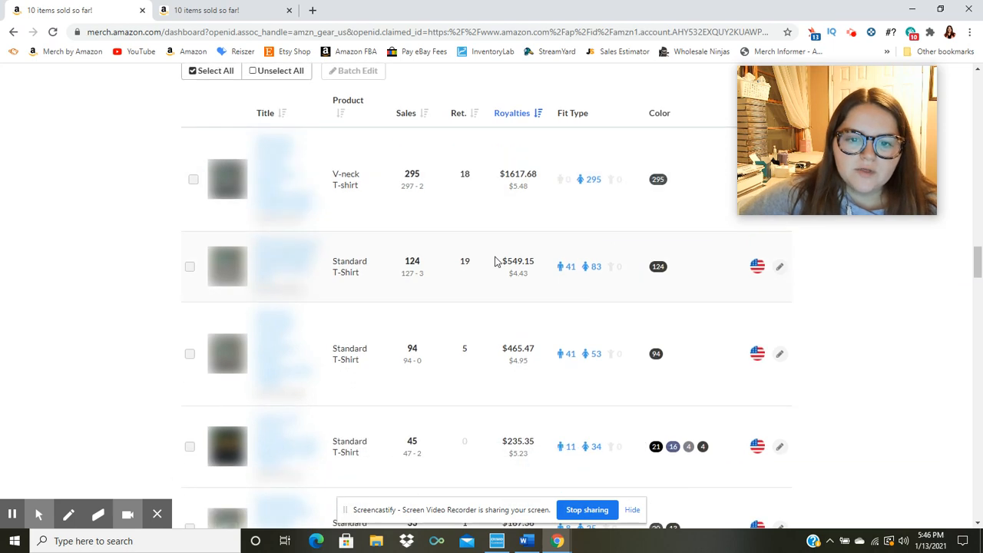
pyautogui.moveTo(486, 270)
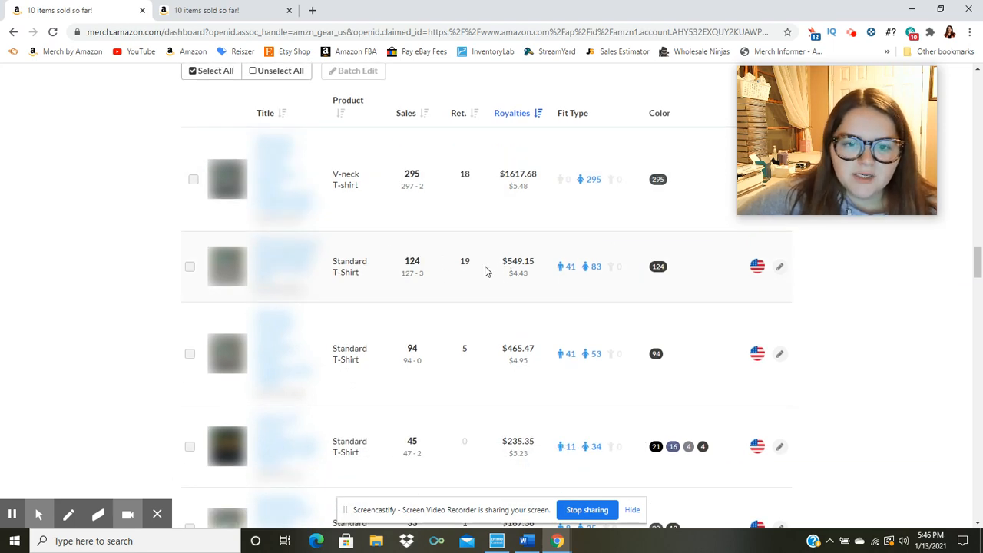
pyautogui.scroll(-3)
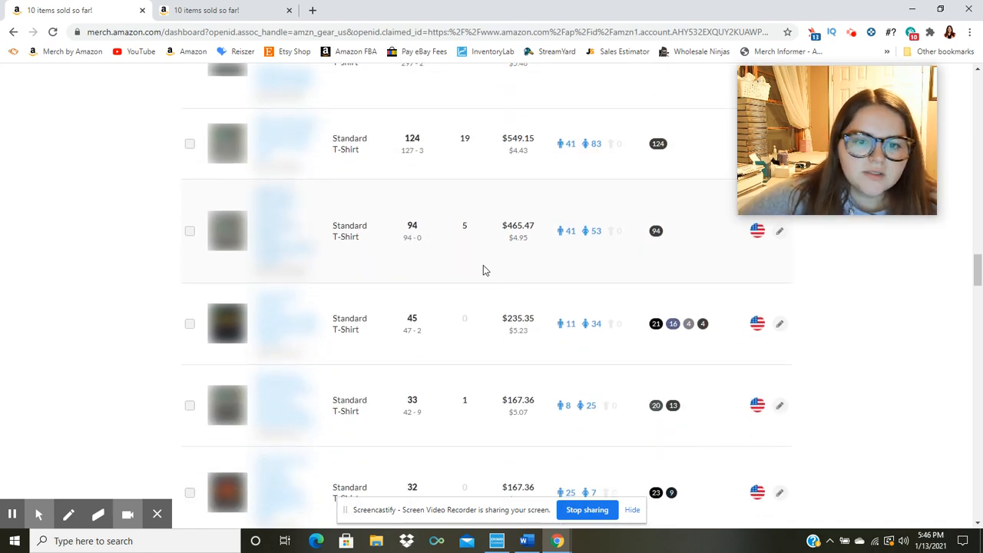
pyautogui.moveTo(453, 246)
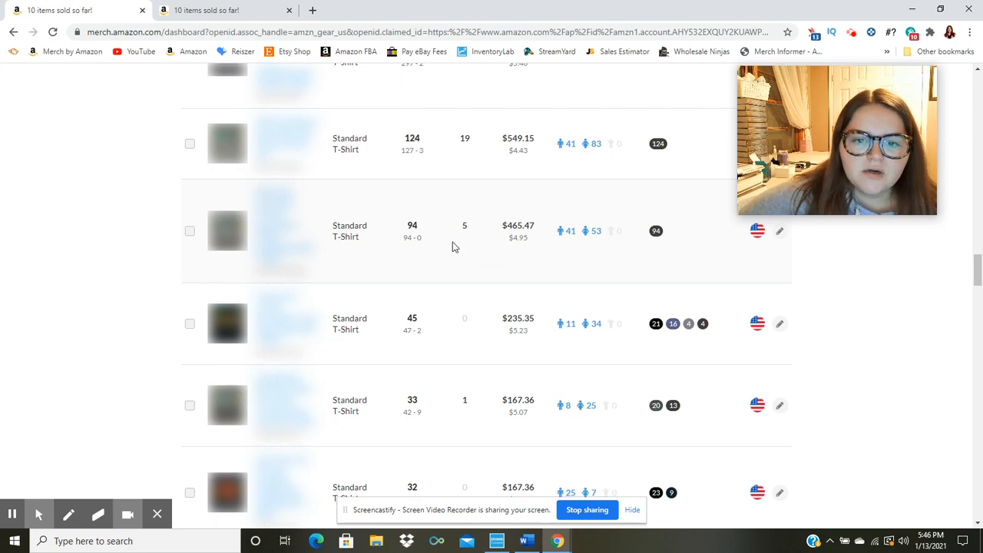
pyautogui.scroll(-3)
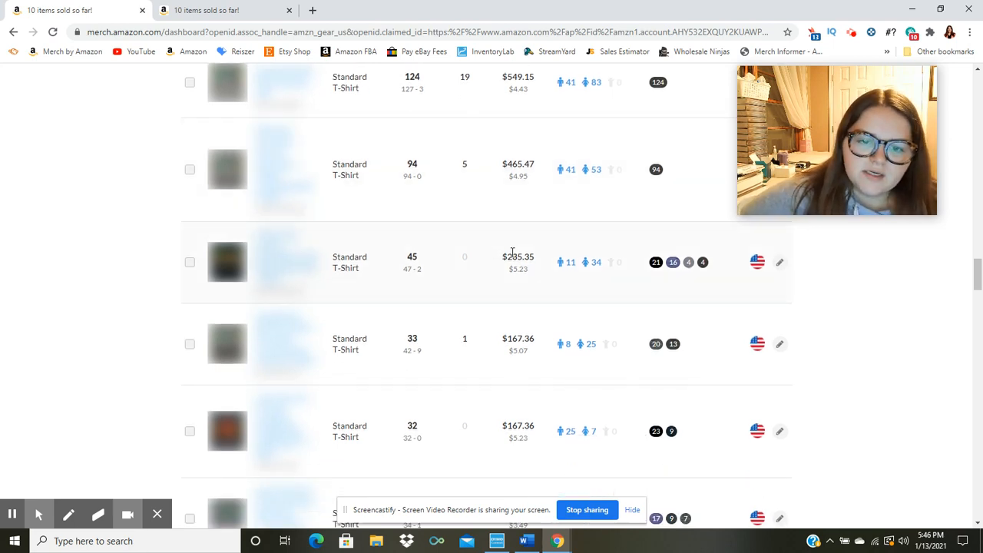
pyautogui.scroll(-3)
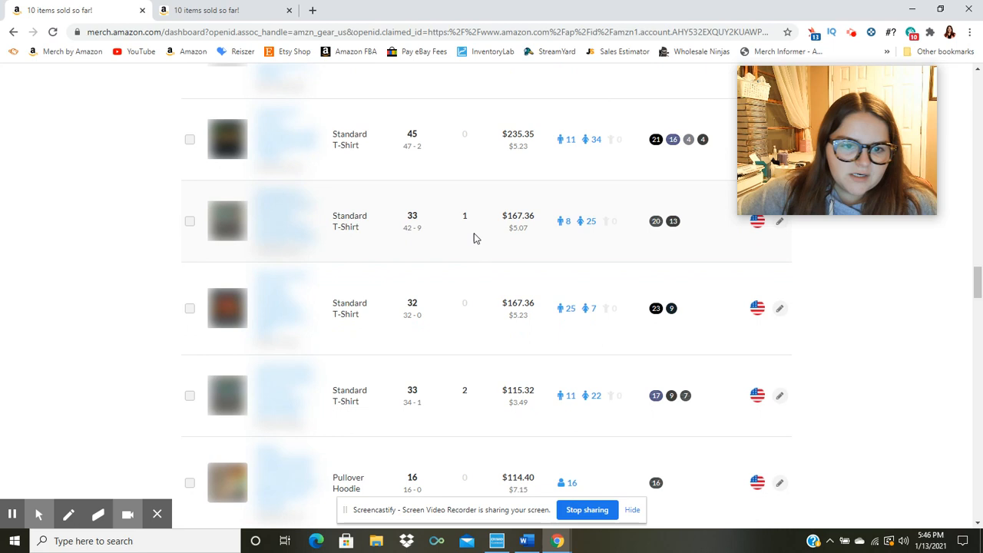
pyautogui.scroll(-3)
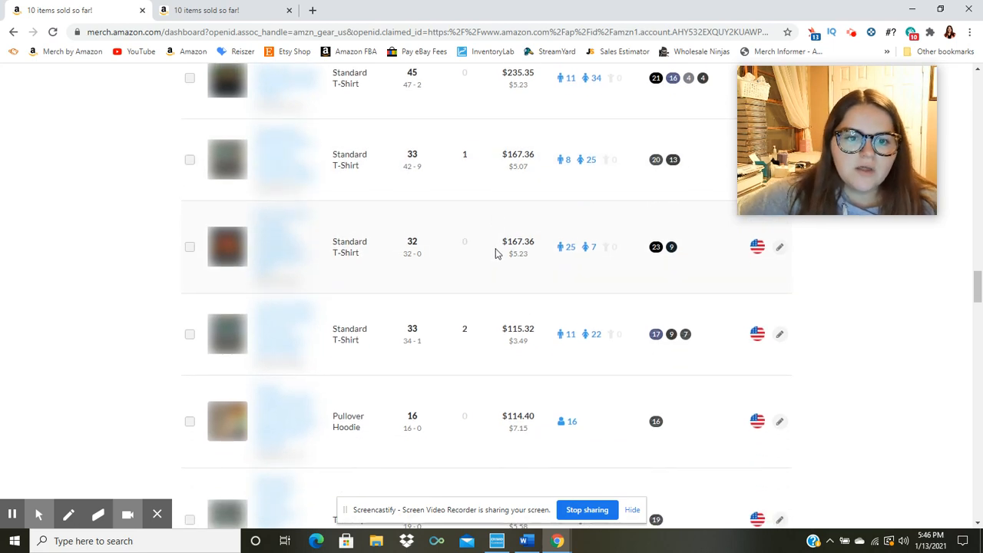
pyautogui.scroll(-3)
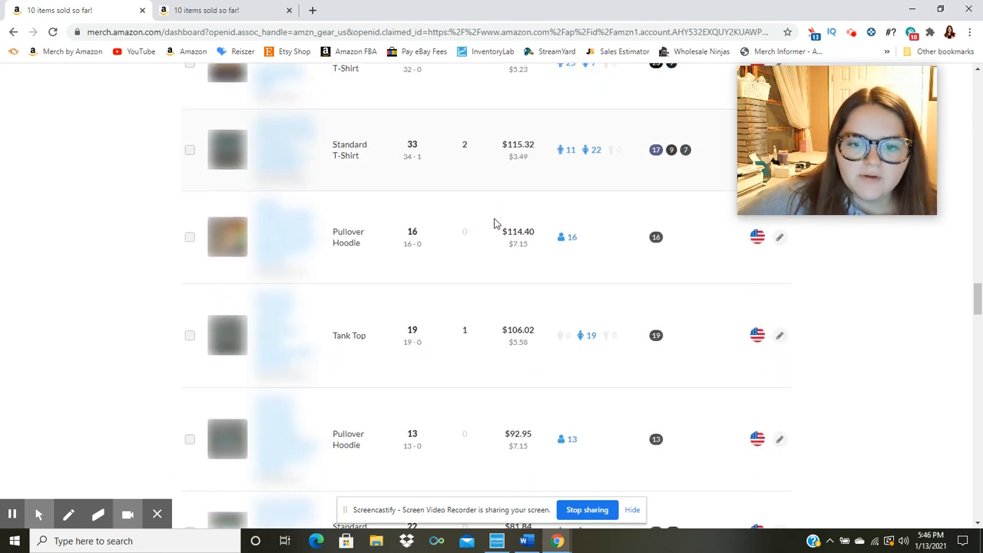
pyautogui.scroll(-3)
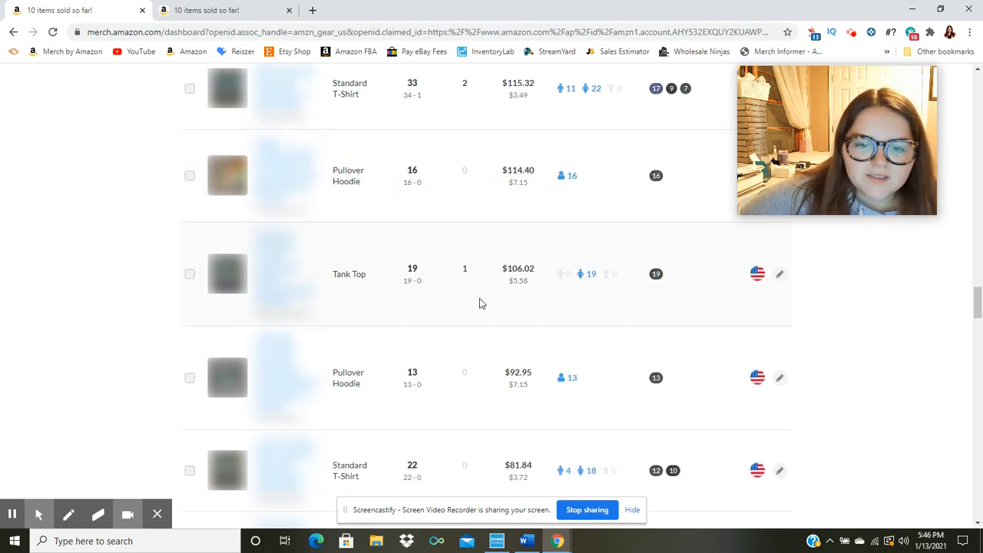
pyautogui.moveTo(513, 307)
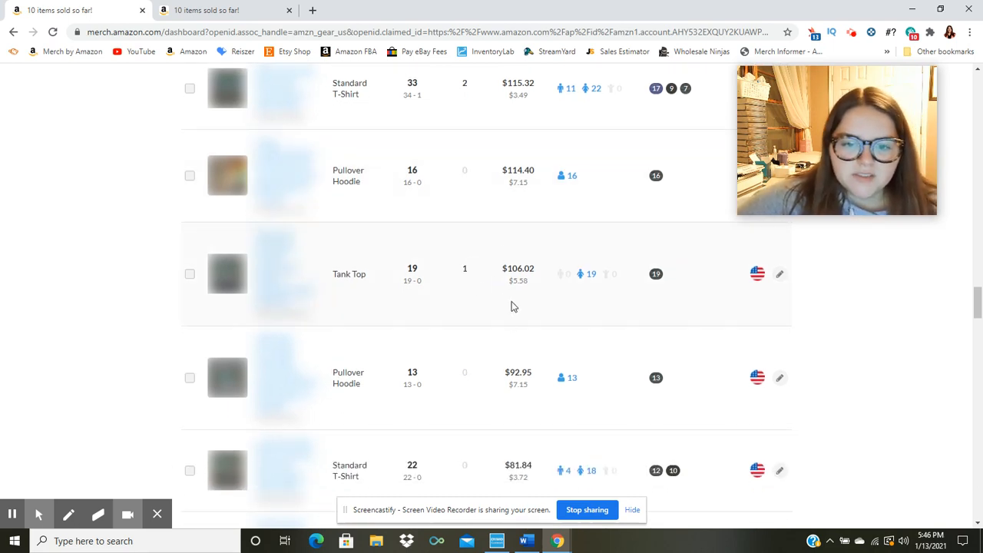
pyautogui.scroll(-3)
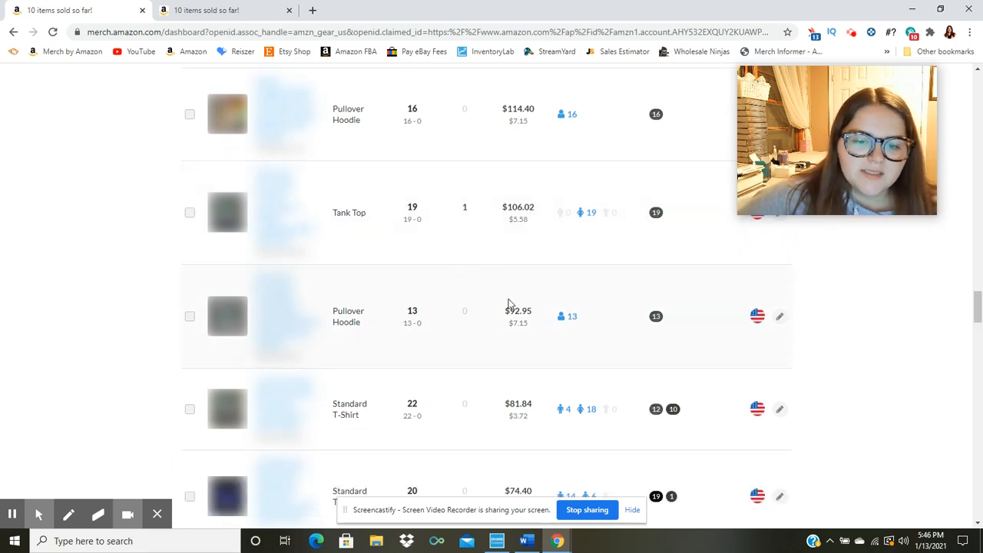
pyautogui.moveTo(528, 287)
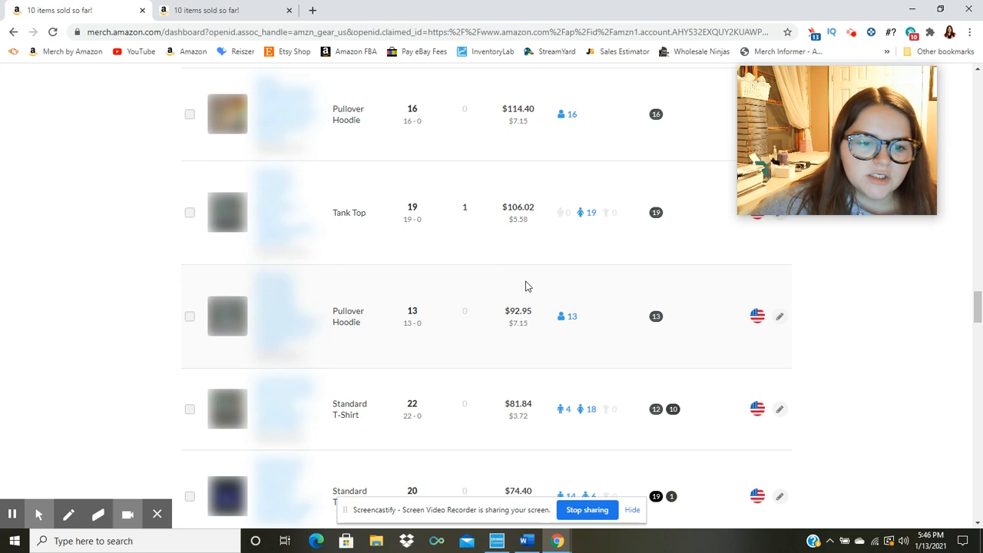
pyautogui.moveTo(540, 267)
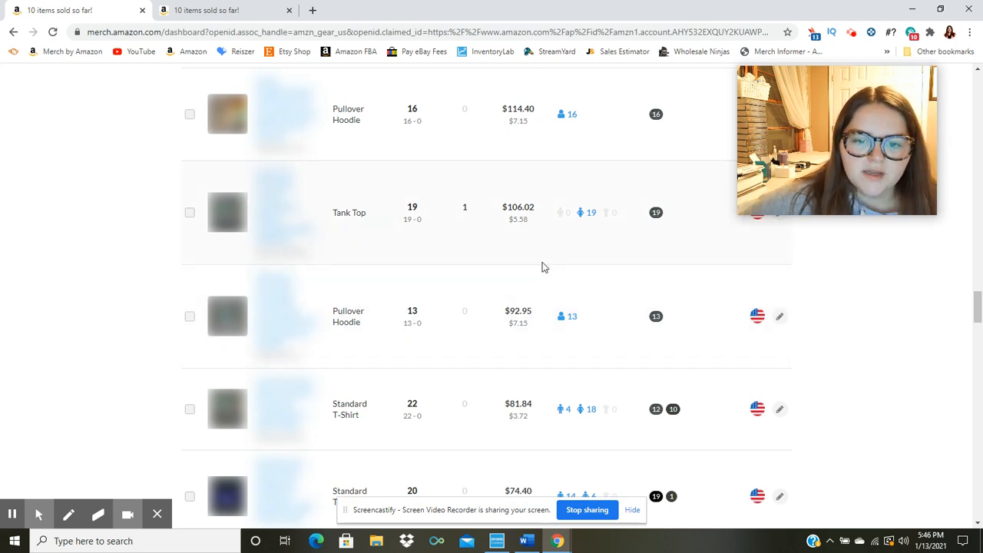
pyautogui.scroll(-3)
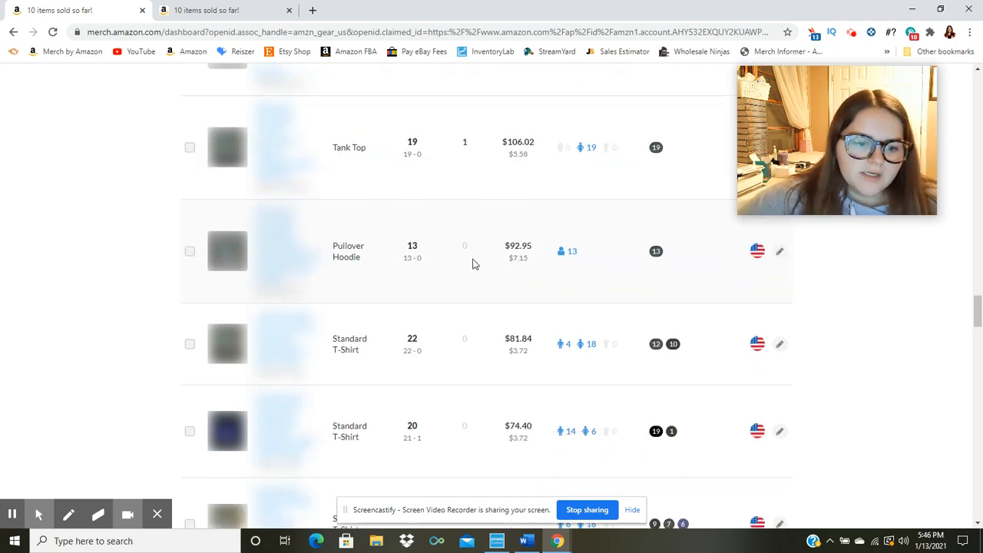
pyautogui.scroll(-3)
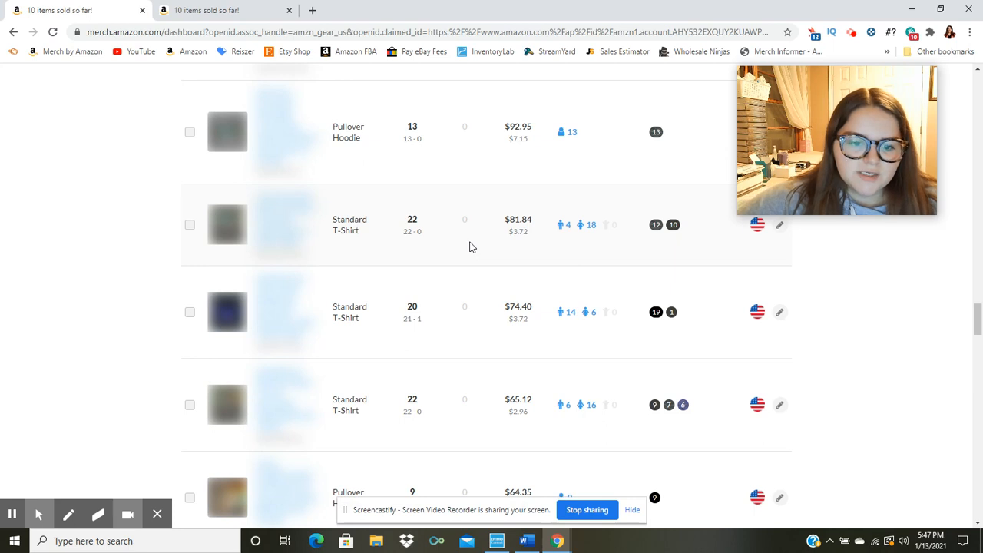
pyautogui.scroll(-3)
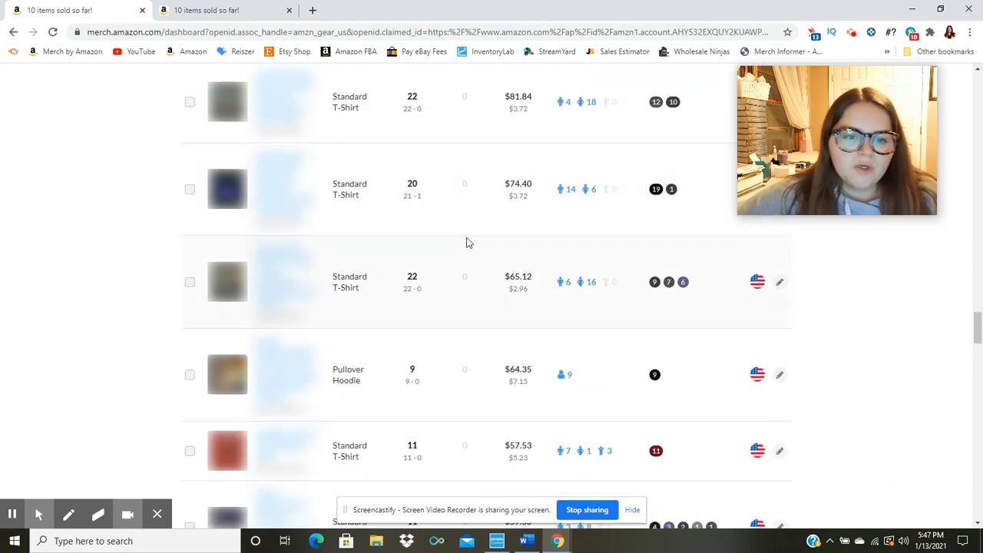
pyautogui.scroll(-3)
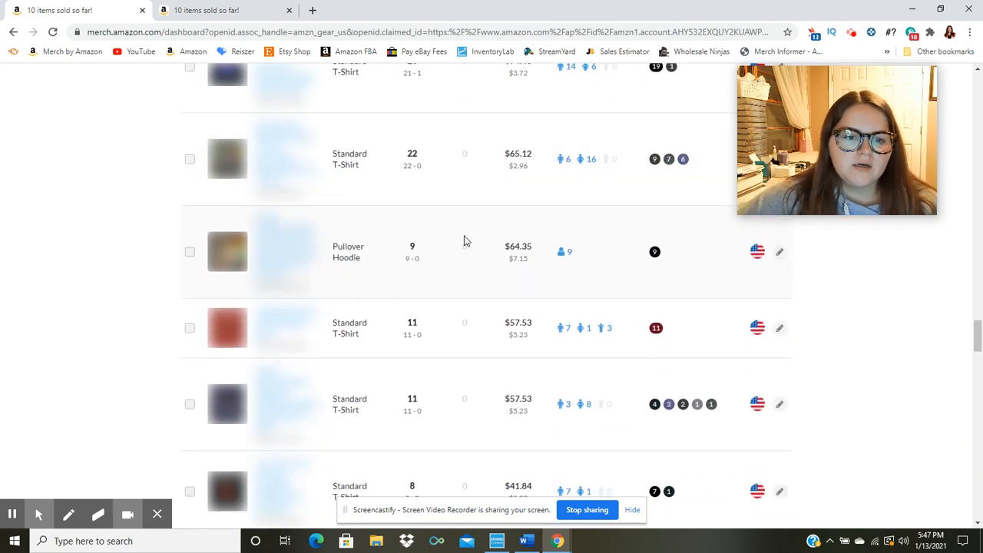
pyautogui.scroll(-3)
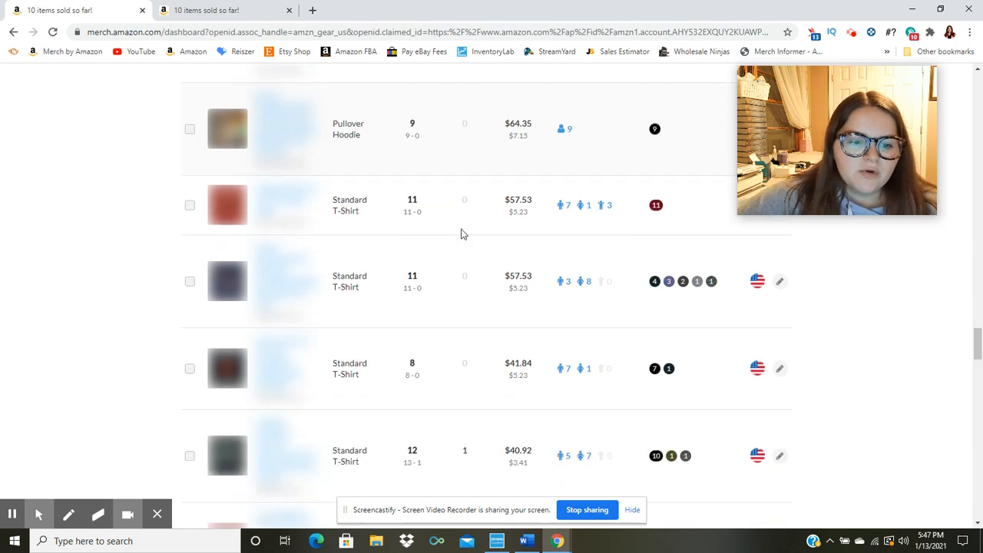
pyautogui.scroll(-3)
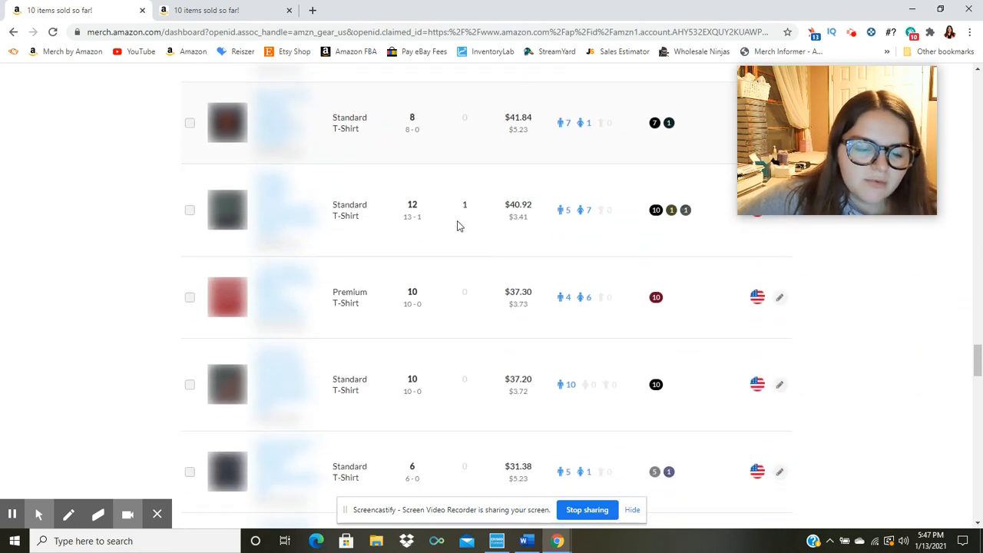
pyautogui.scroll(-3)
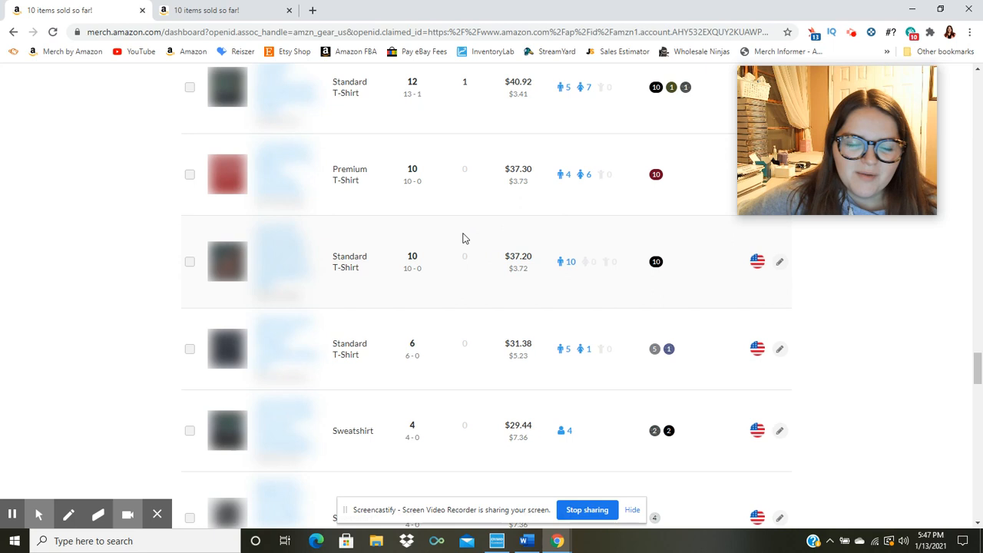
pyautogui.scroll(-3)
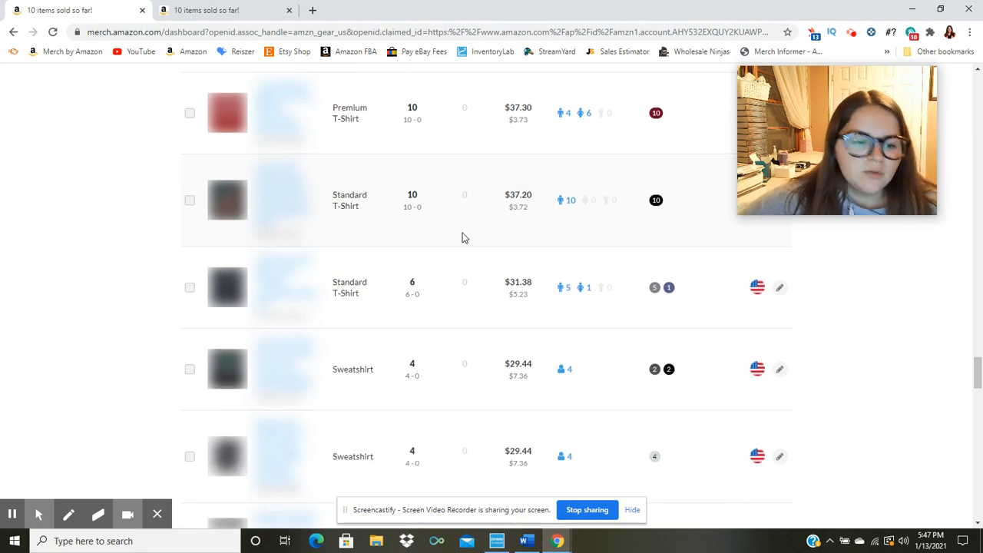
pyautogui.scroll(-3)
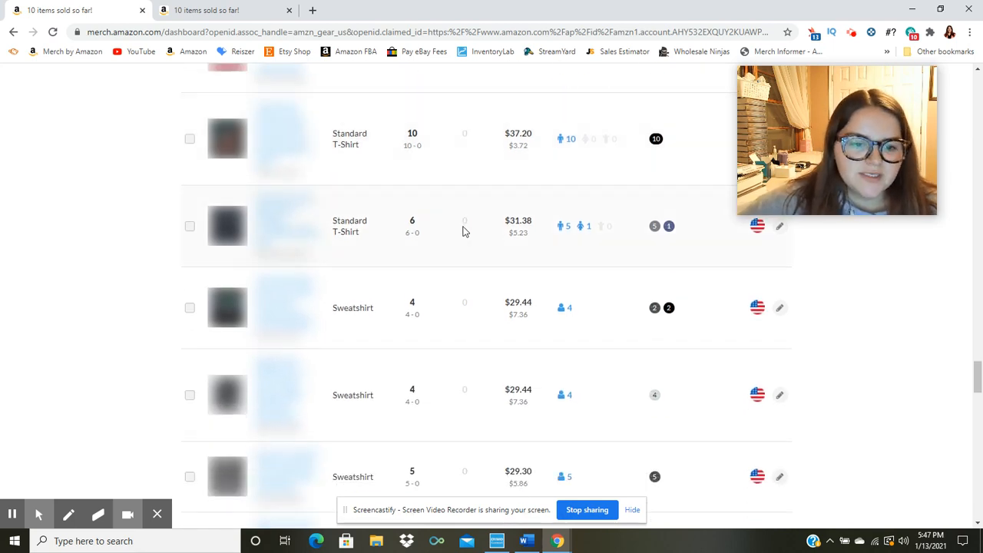
pyautogui.scroll(-3)
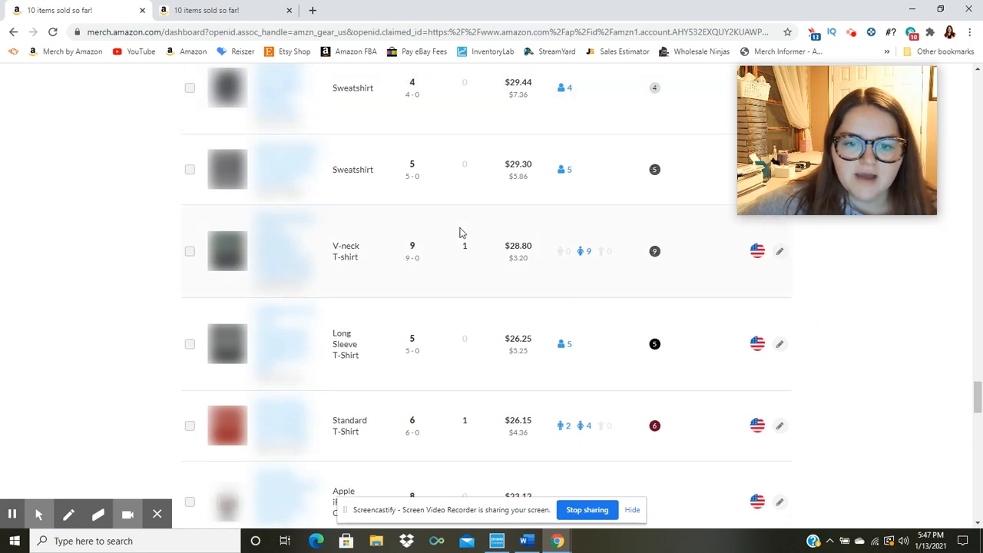
pyautogui.scroll(-3)
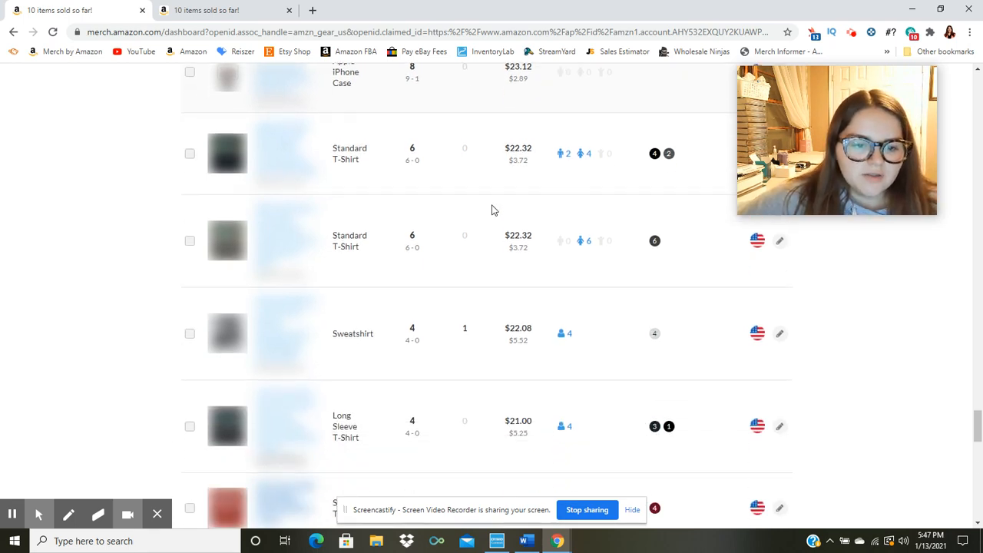
pyautogui.scroll(-3)
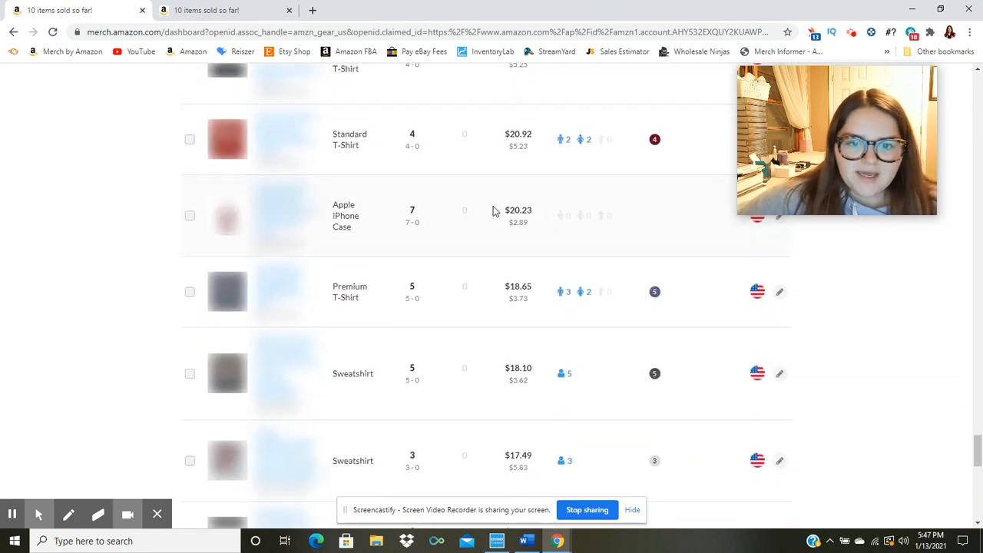
pyautogui.scroll(-3)
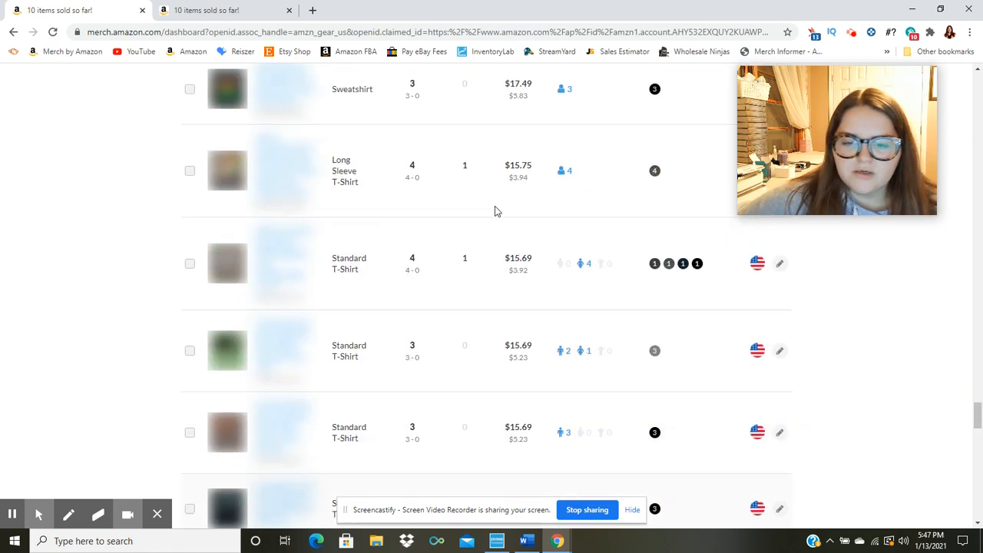
pyautogui.scroll(-3)
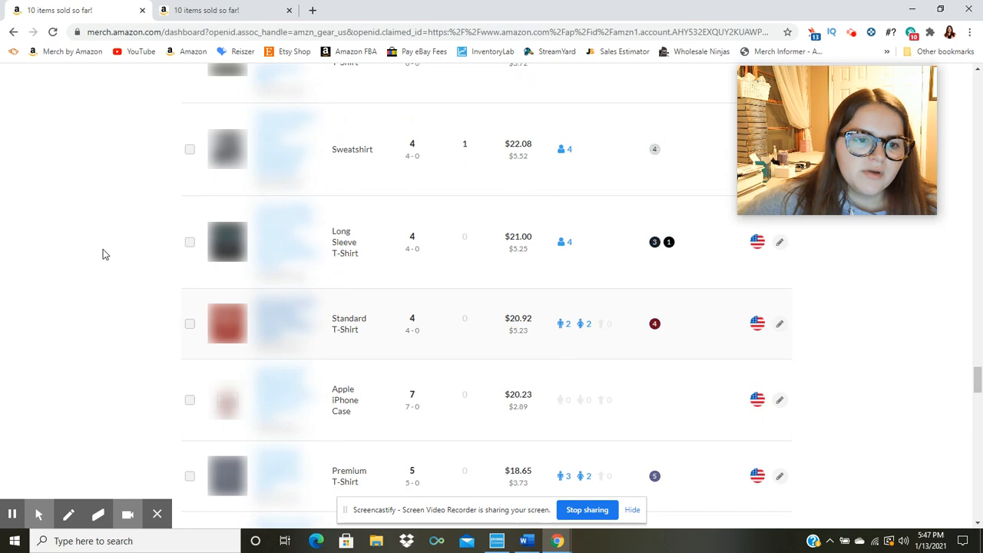
pyautogui.scroll(-3)
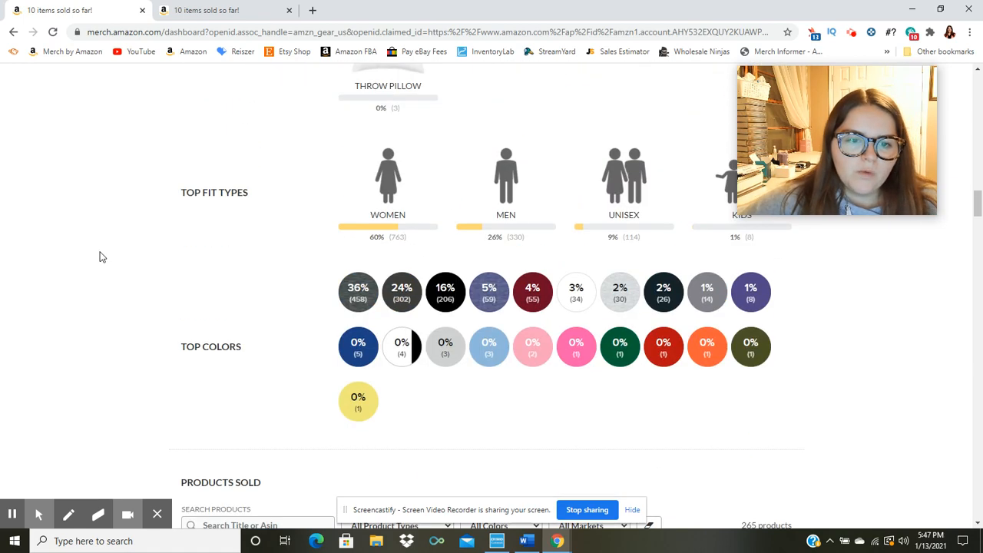
pyautogui.scroll(3)
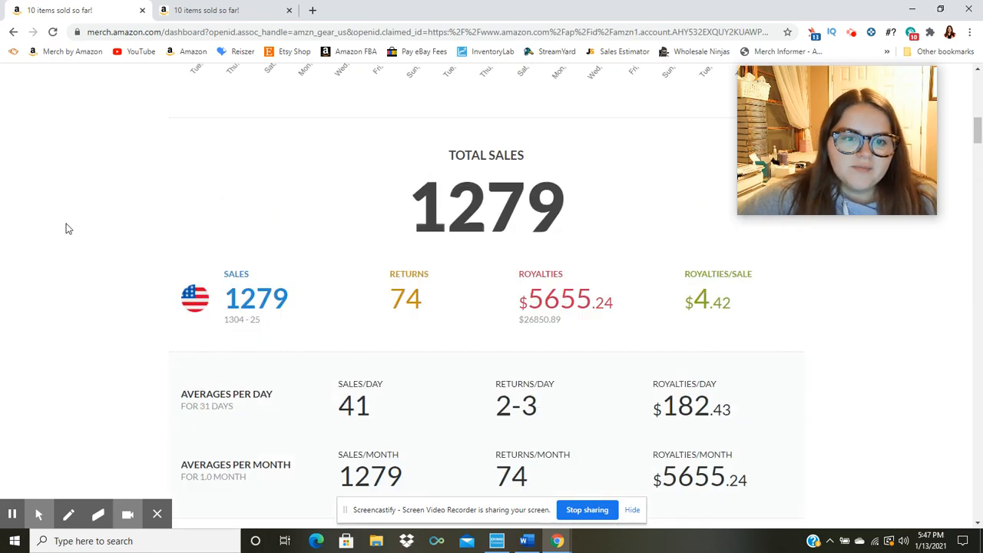
pyautogui.scroll(3)
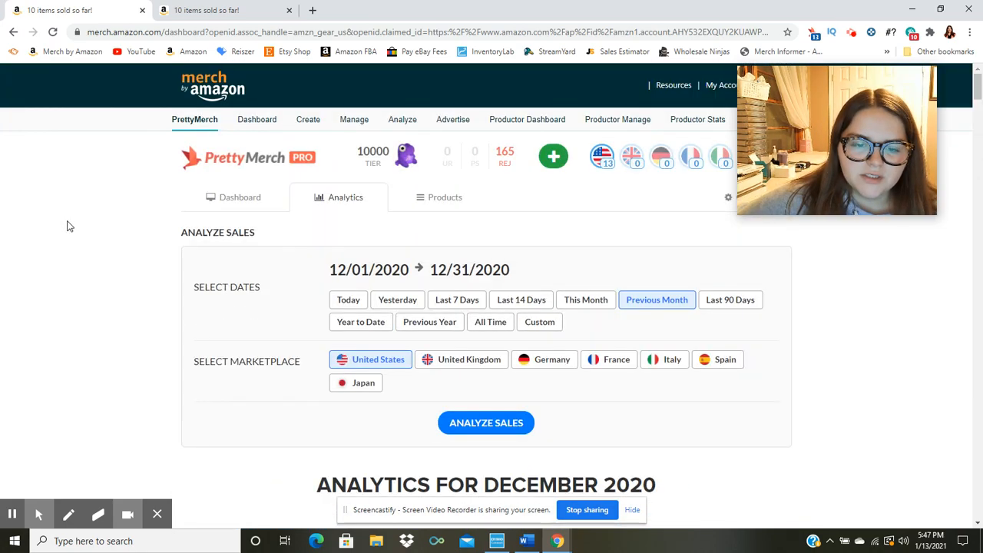
pyautogui.scroll(-3)
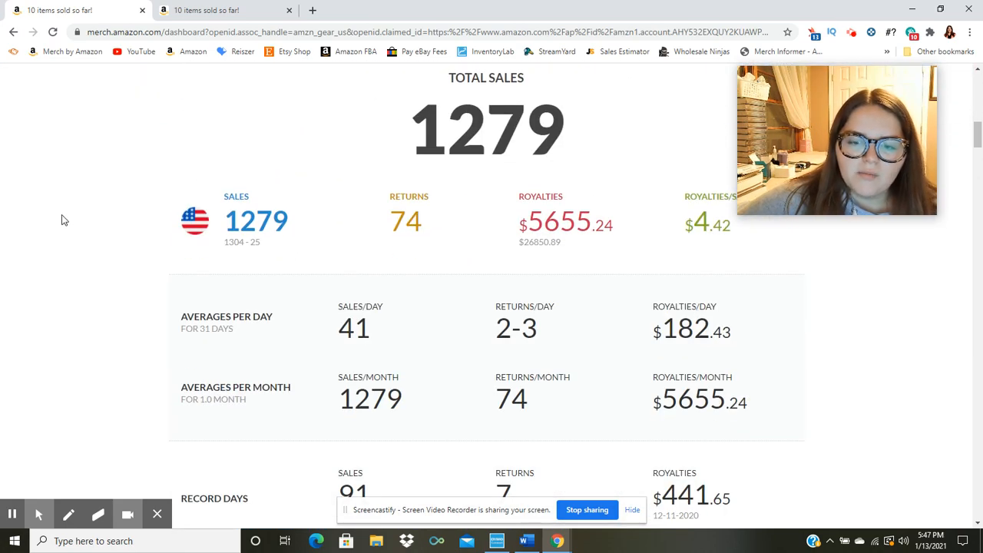
pyautogui.moveTo(100, 189)
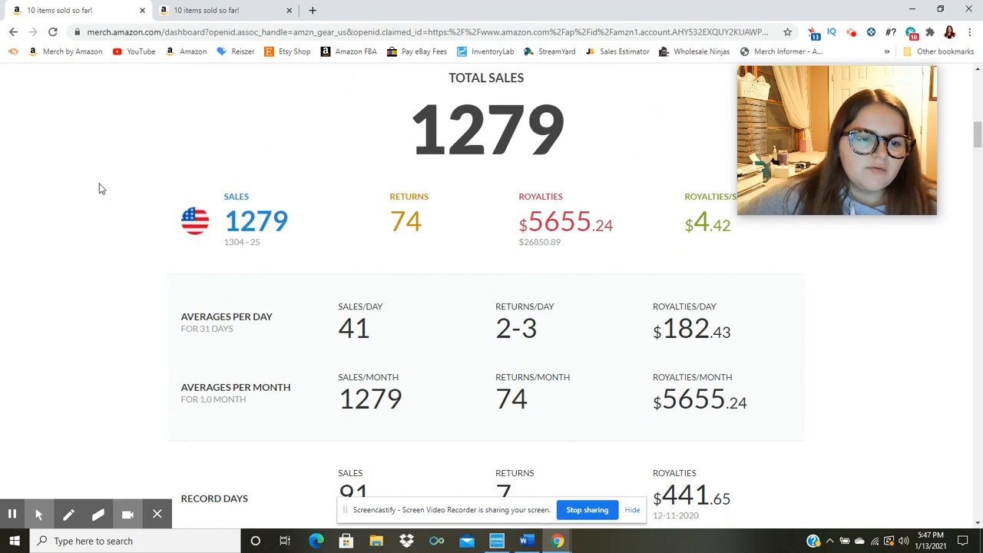
pyautogui.moveTo(52, 212)
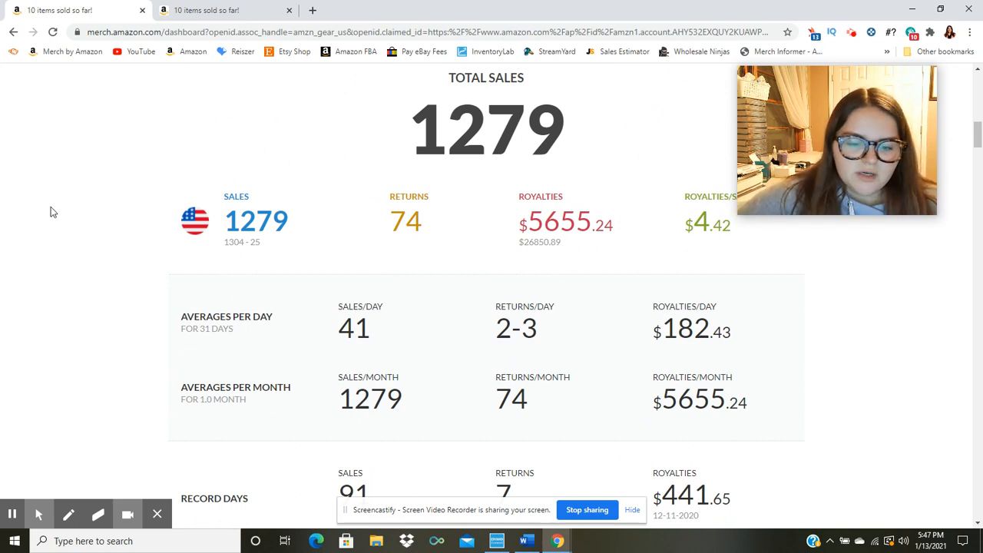
pyautogui.moveTo(86, 169)
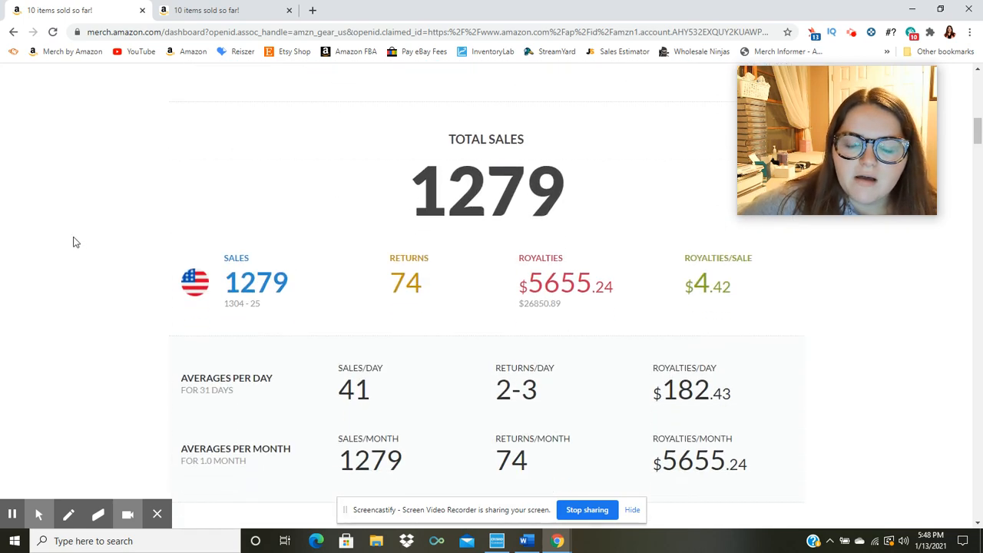
pyautogui.scroll(-3)
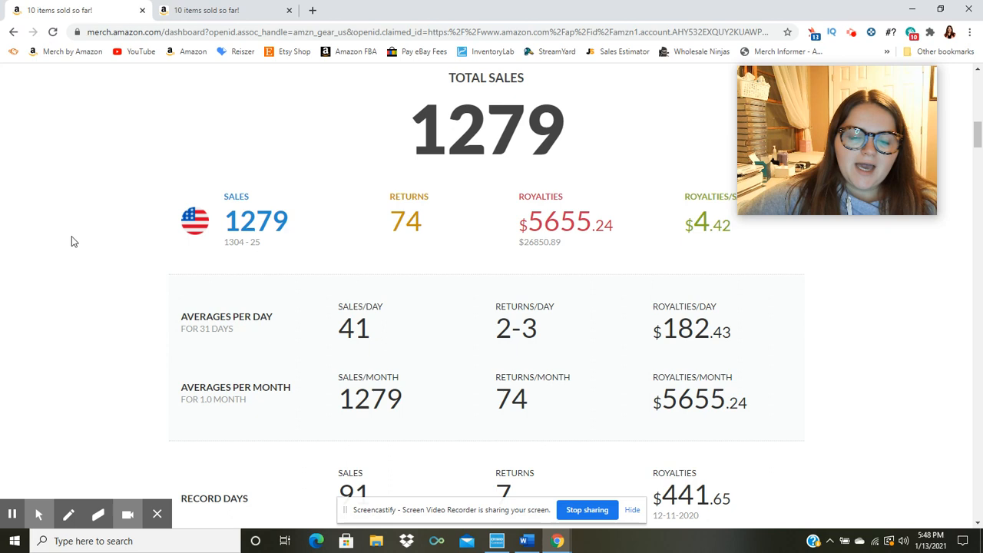
pyautogui.moveTo(405, 169)
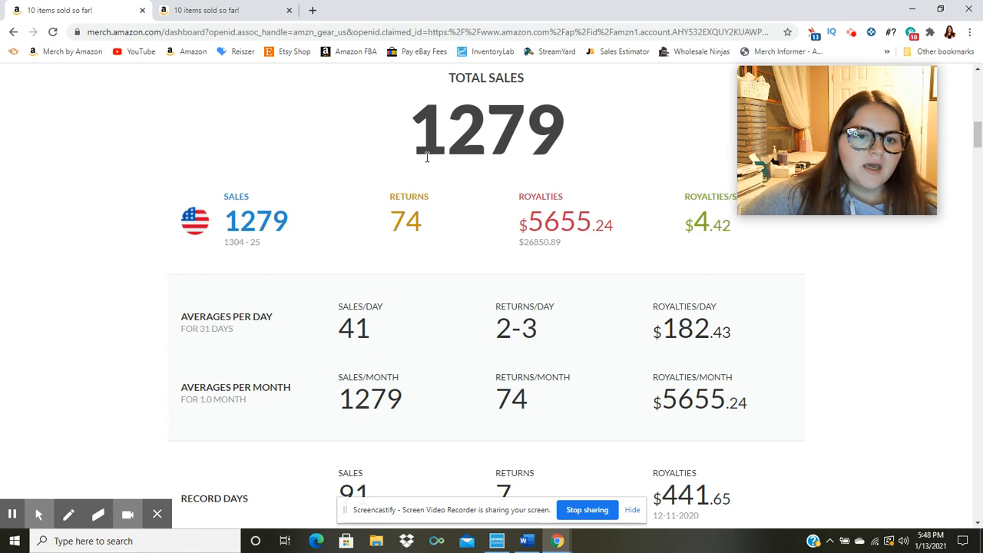
pyautogui.moveTo(74, 229)
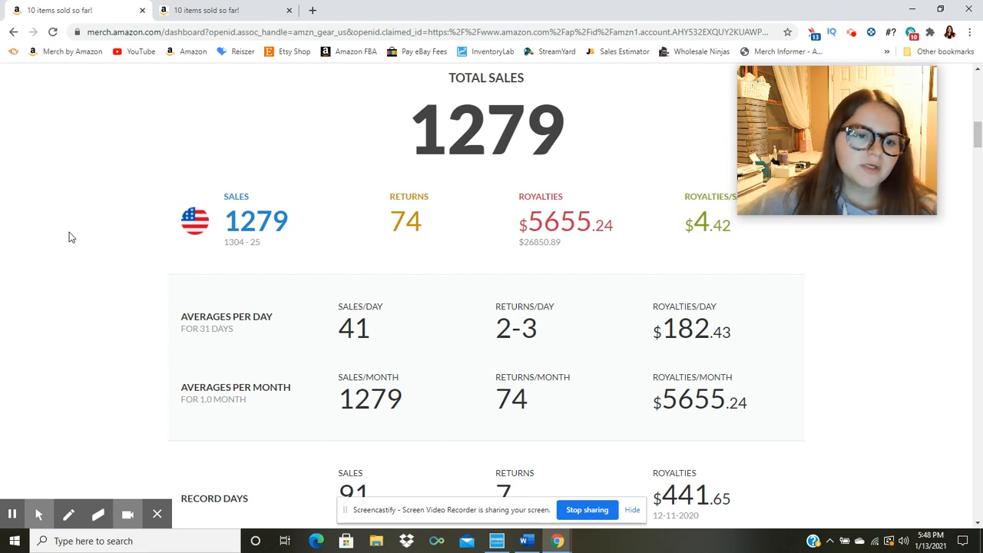
pyautogui.moveTo(331, 200)
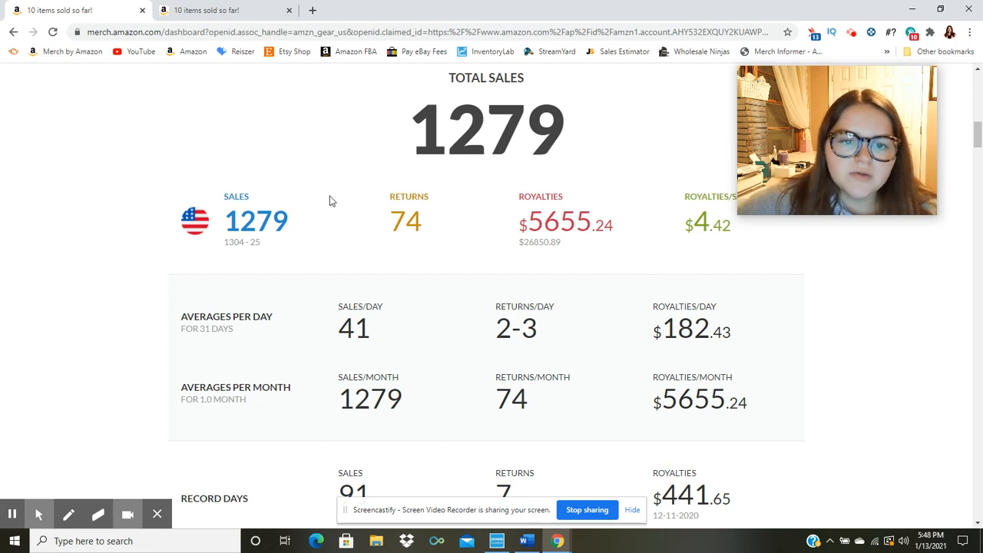
pyautogui.moveTo(267, 516)
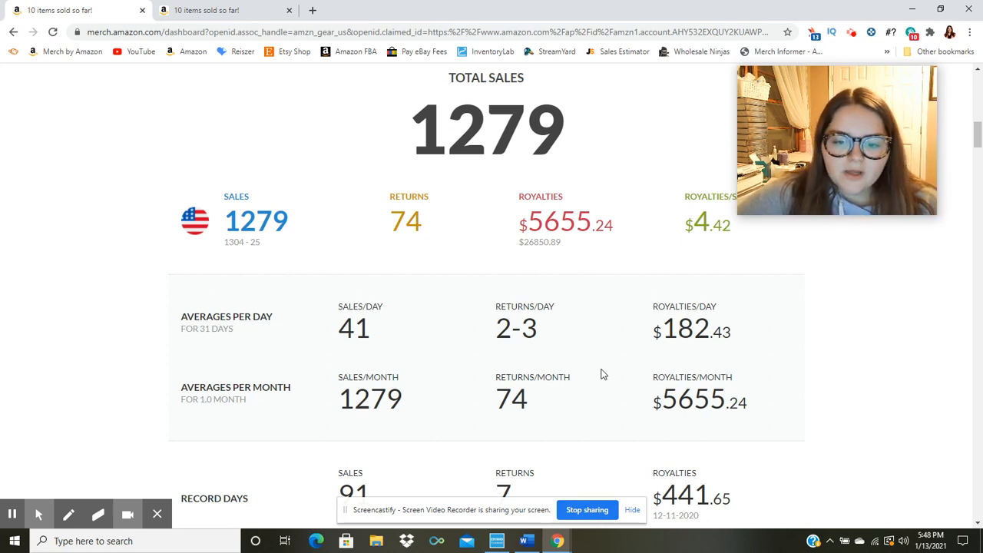
pyautogui.moveTo(630, 440)
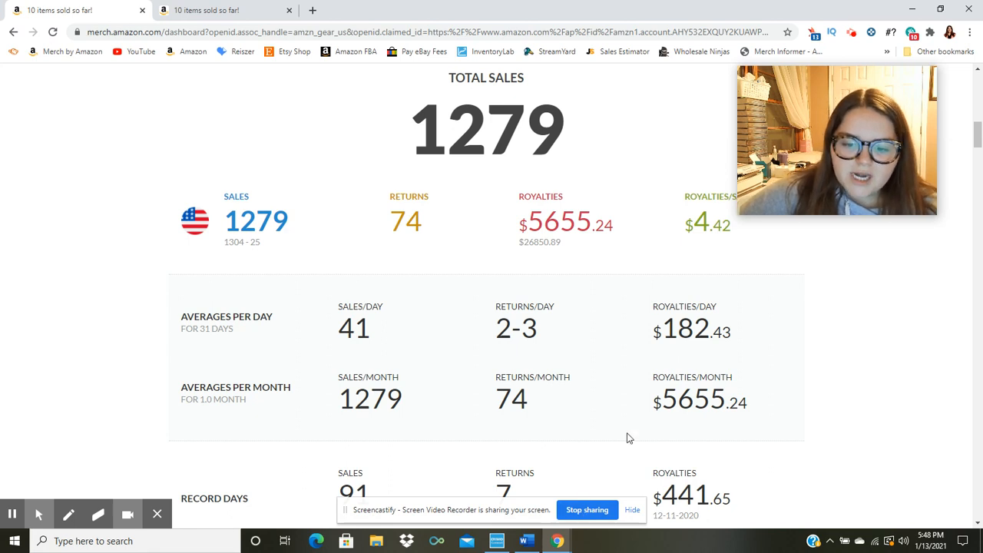
pyautogui.moveTo(12, 513)
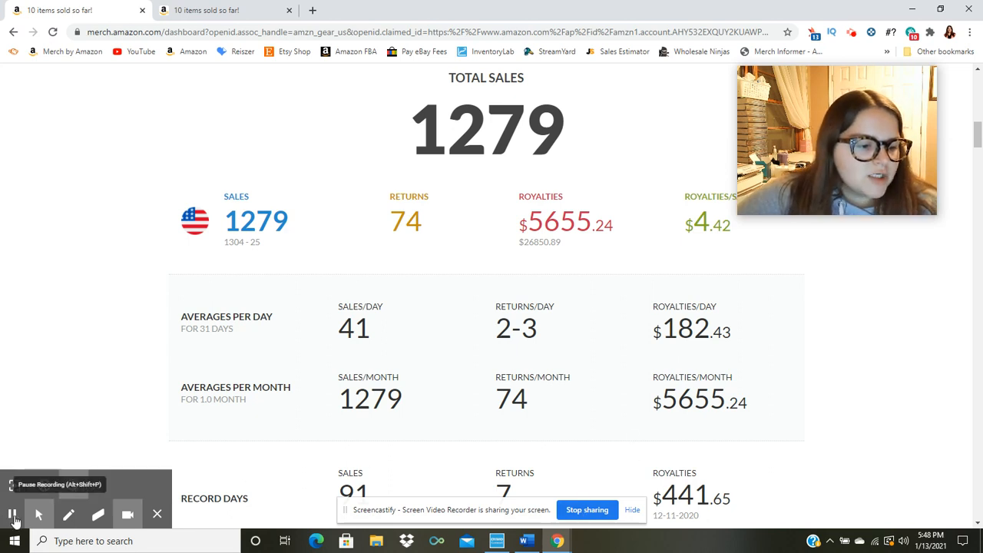